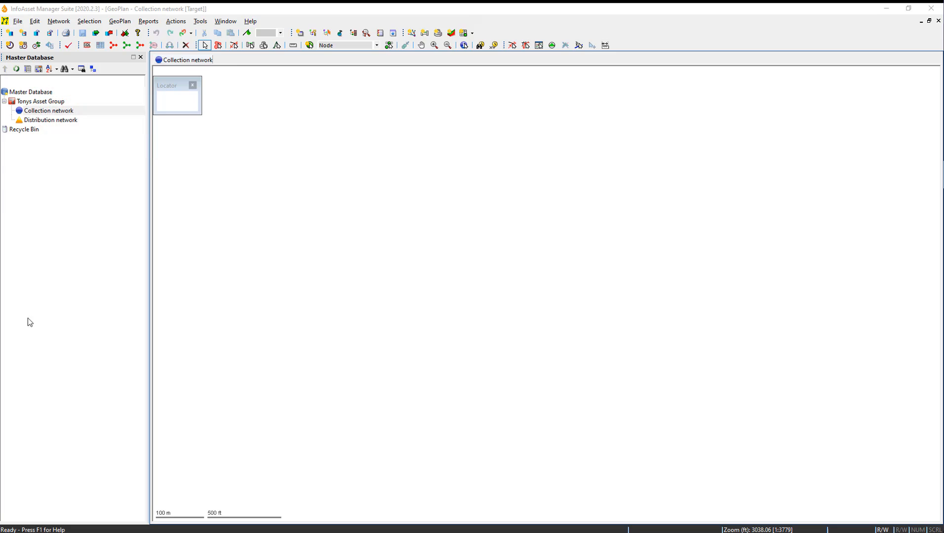
mouse_move(23, 328)
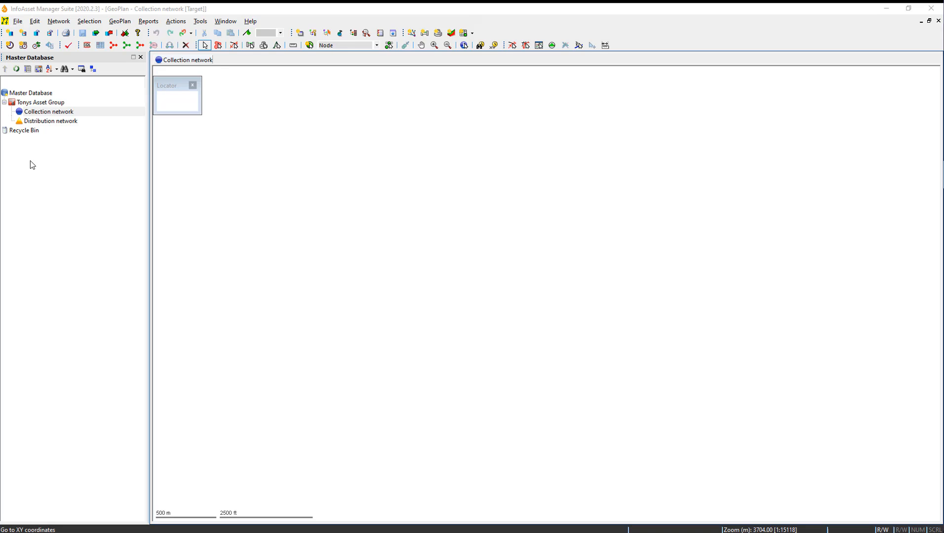
mouse_move(113, 84)
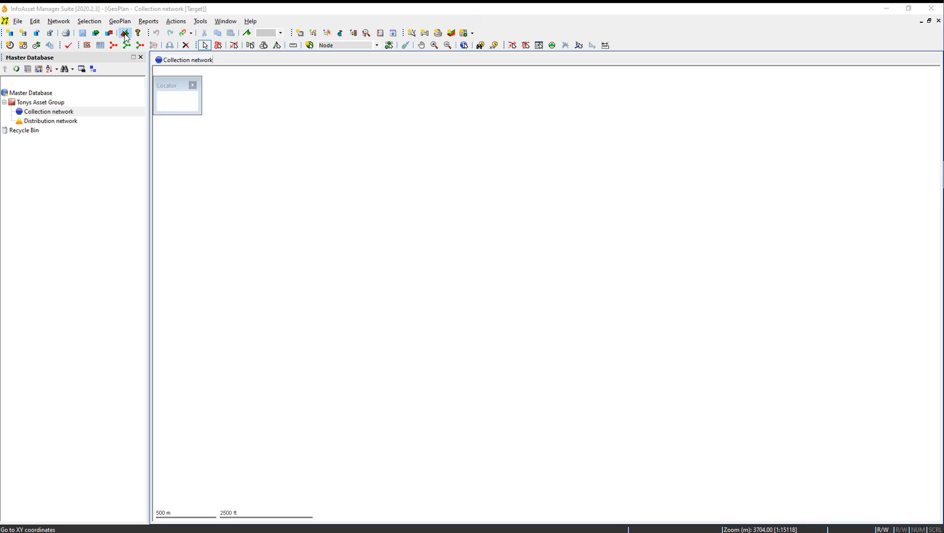
Step: Add a new user defined flag row named GDB below the CSV Import flag
click(127, 32)
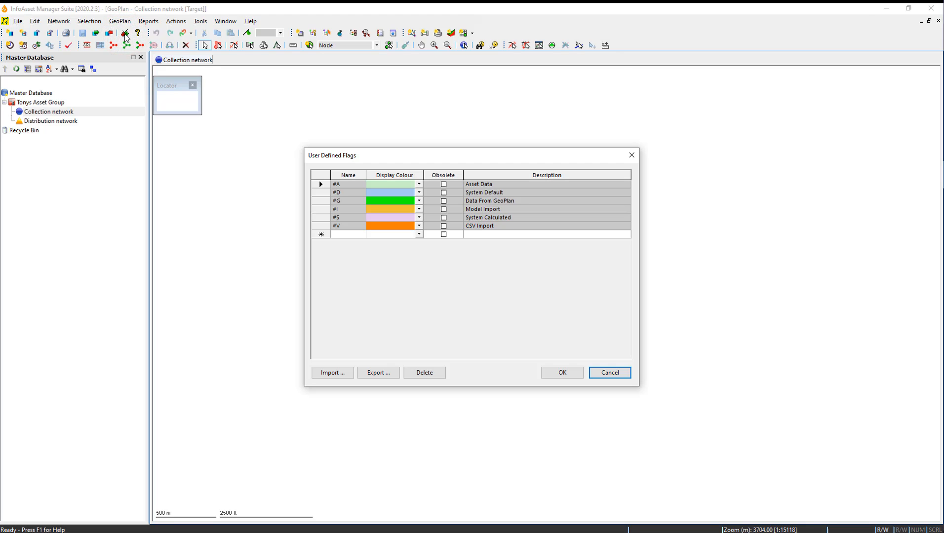
mouse_move(353, 230)
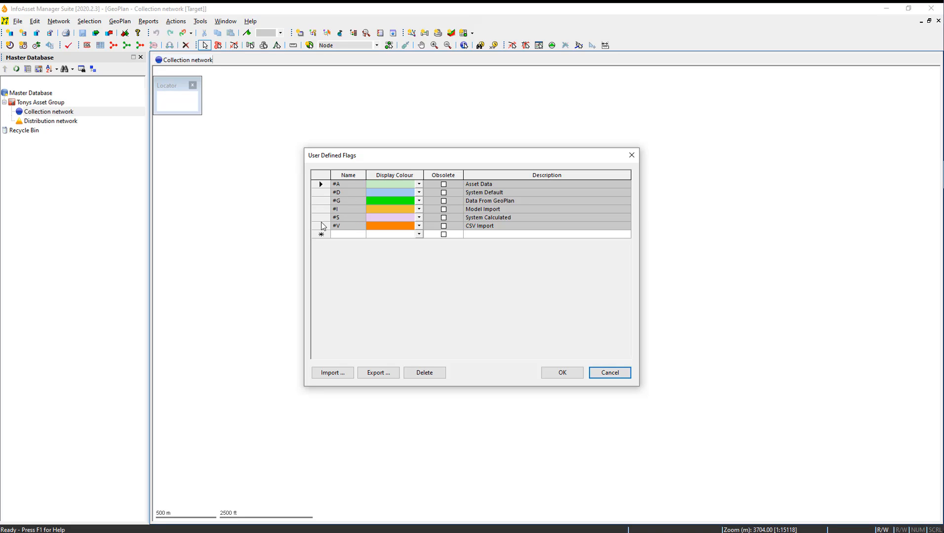
click(320, 225)
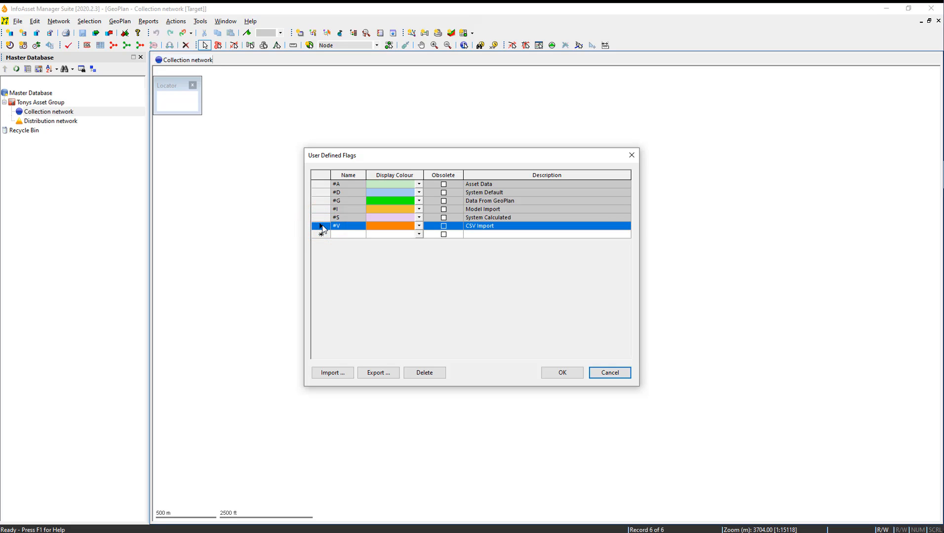
click(347, 234)
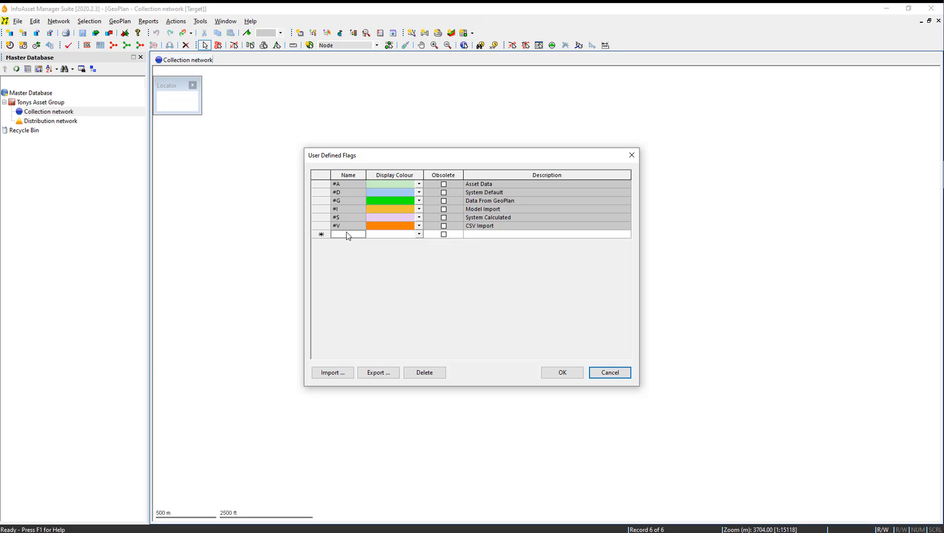
text(G)
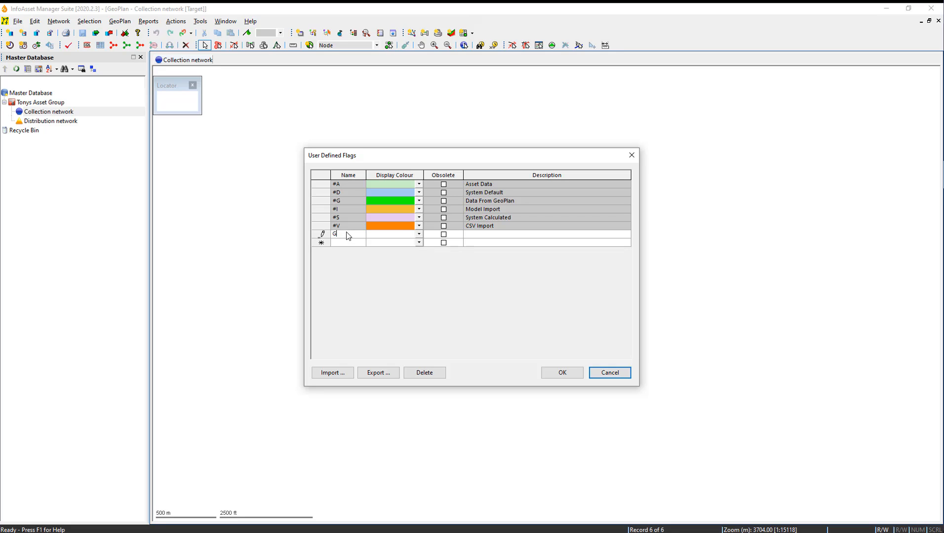
text(DB)
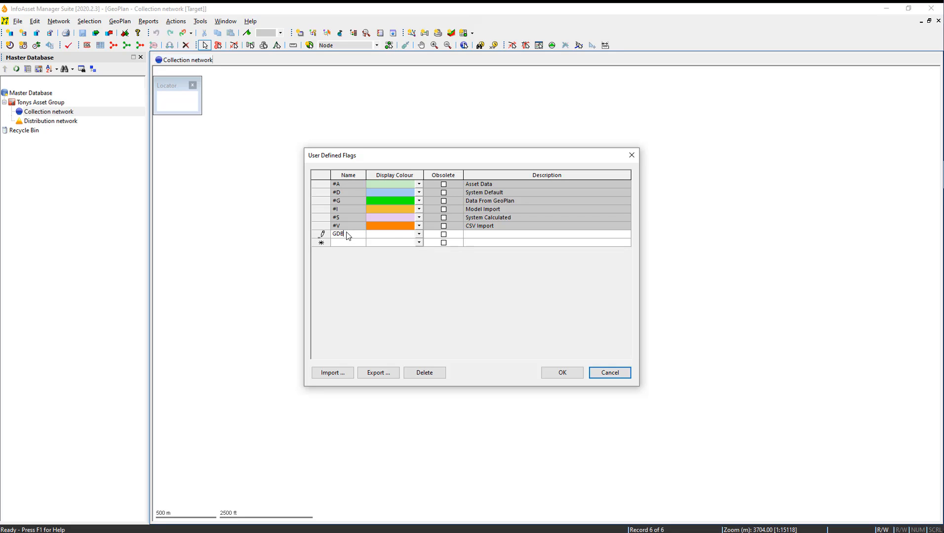
Step: Colour the GDB flag light cyan, describe it as Geodatabase, and commit it
click(417, 234)
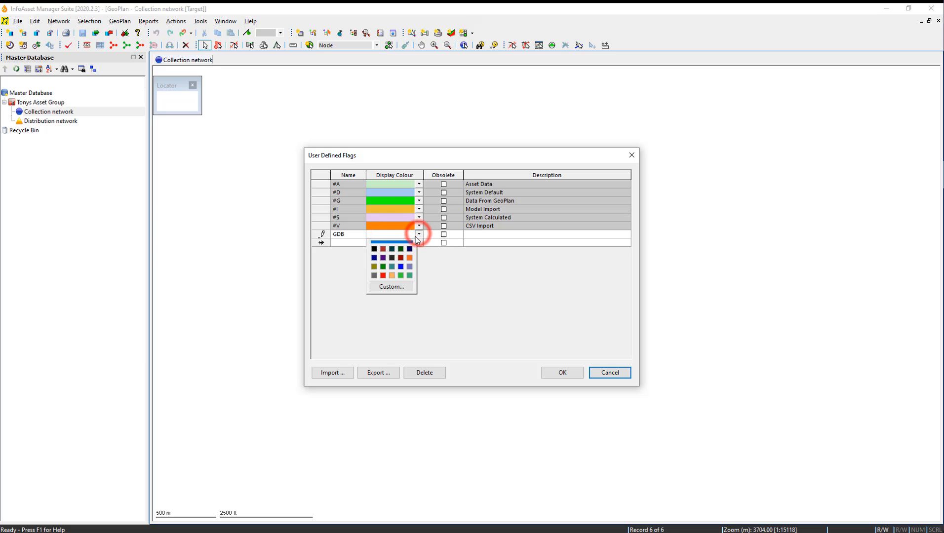
click(392, 287)
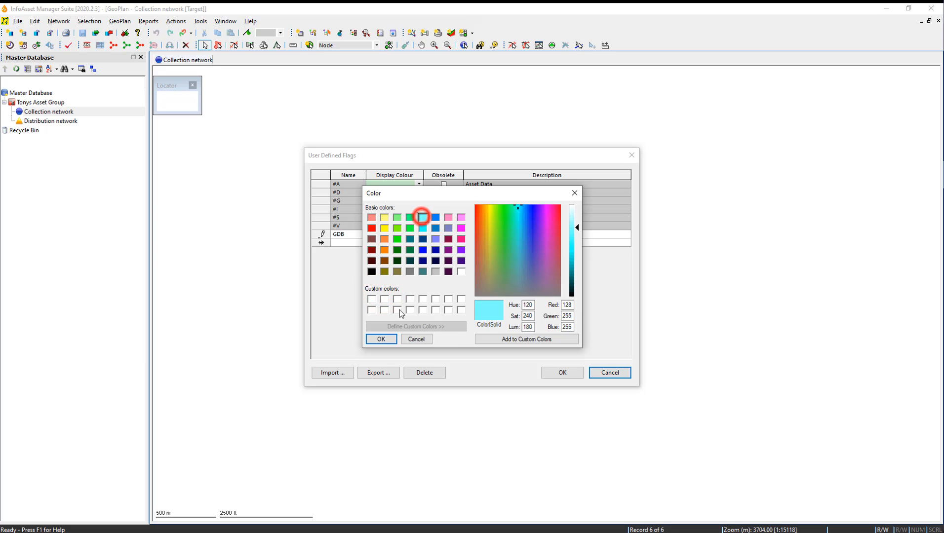
click(381, 339)
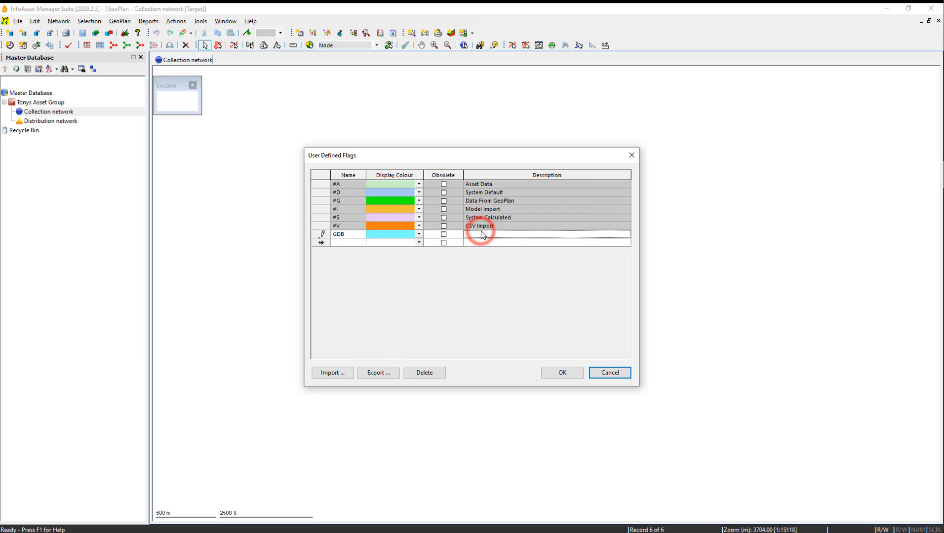
text(Geodatabase)
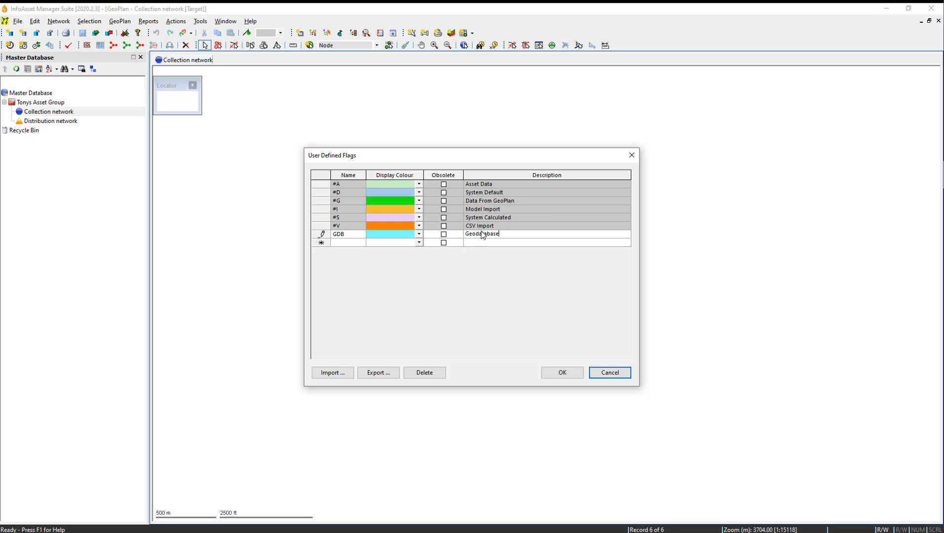
click(349, 242)
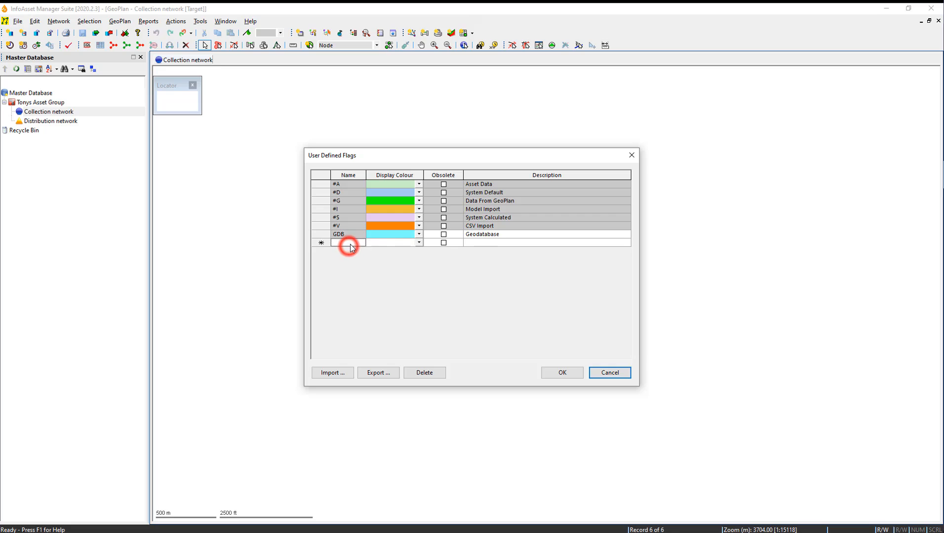
Step: Add an SHP flag coloured grey with description Shapefile below GDB
click(348, 243)
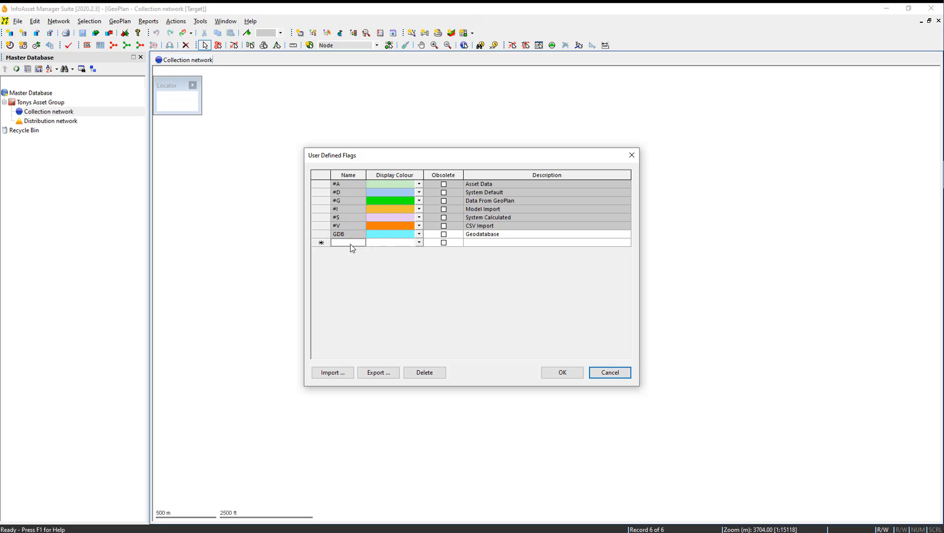
text(SHP)
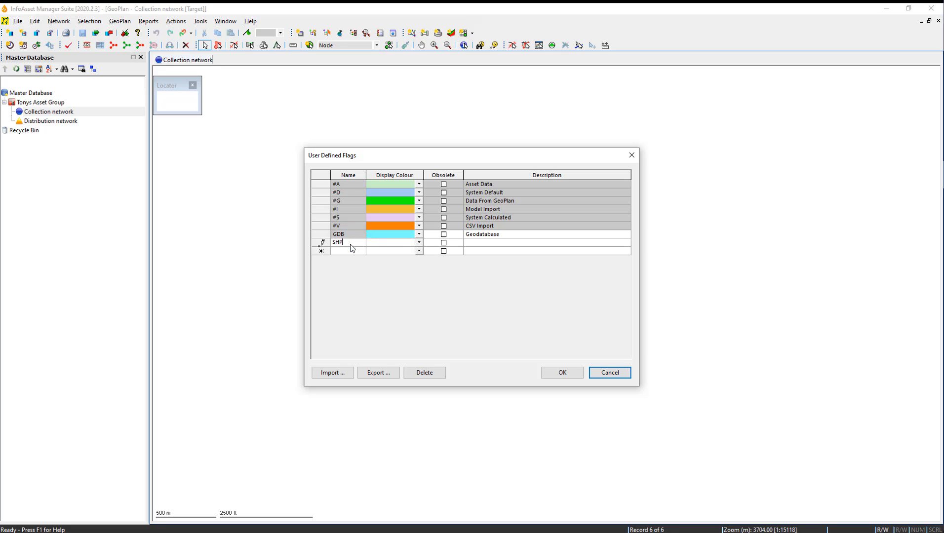
click(419, 242)
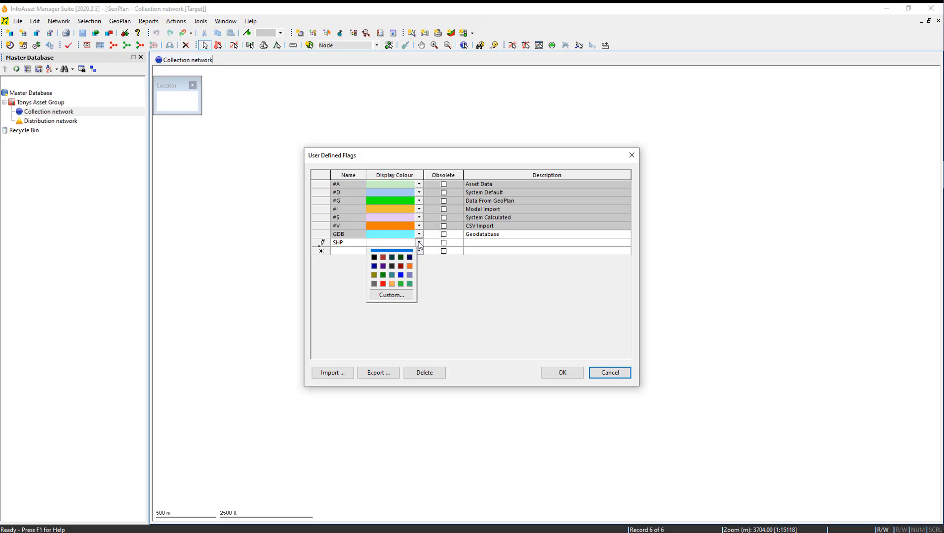
click(391, 294)
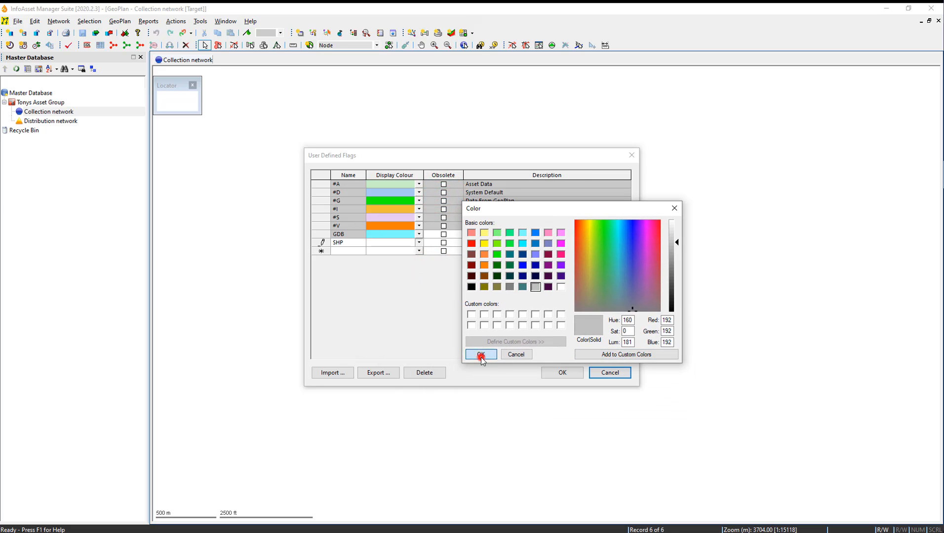
click(480, 354)
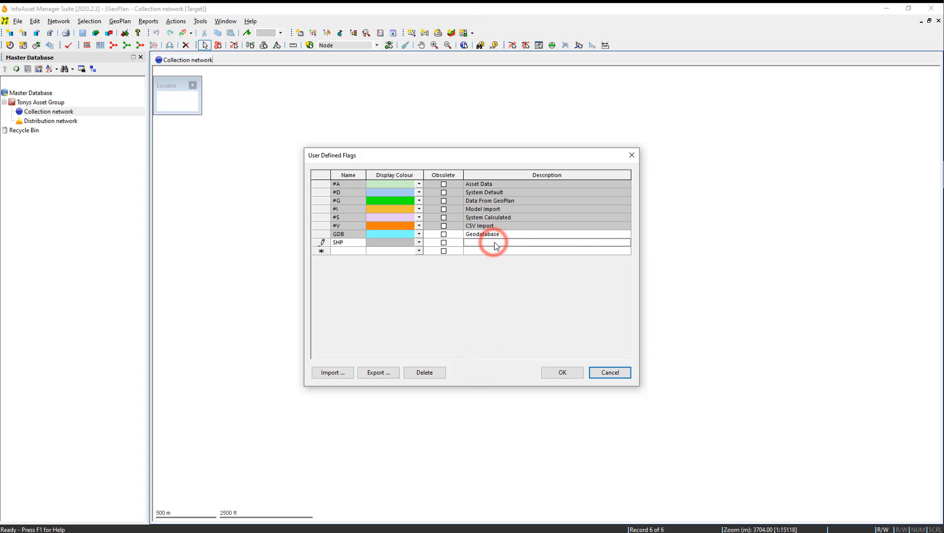
text(Shapefile)
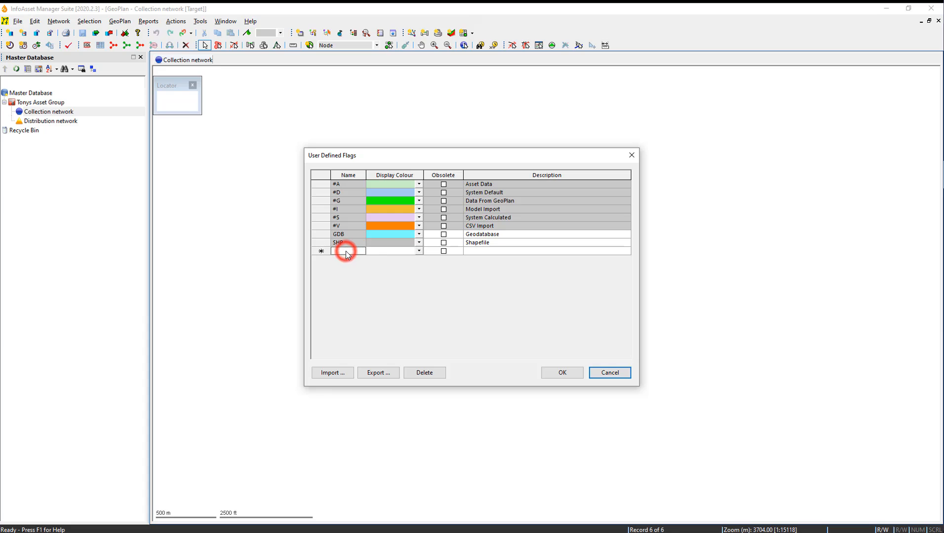
Step: Add an XML flag coloured pink with description XML
text(XML)
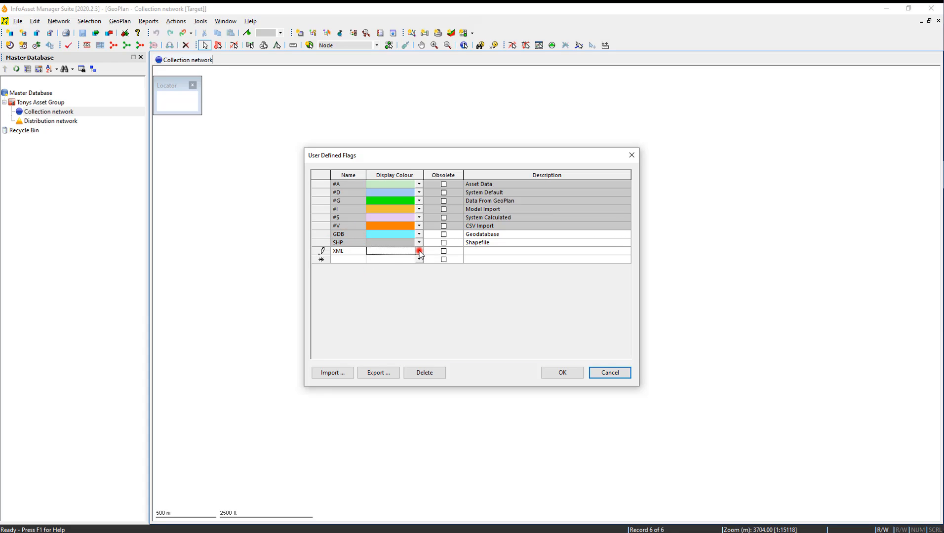
click(418, 251)
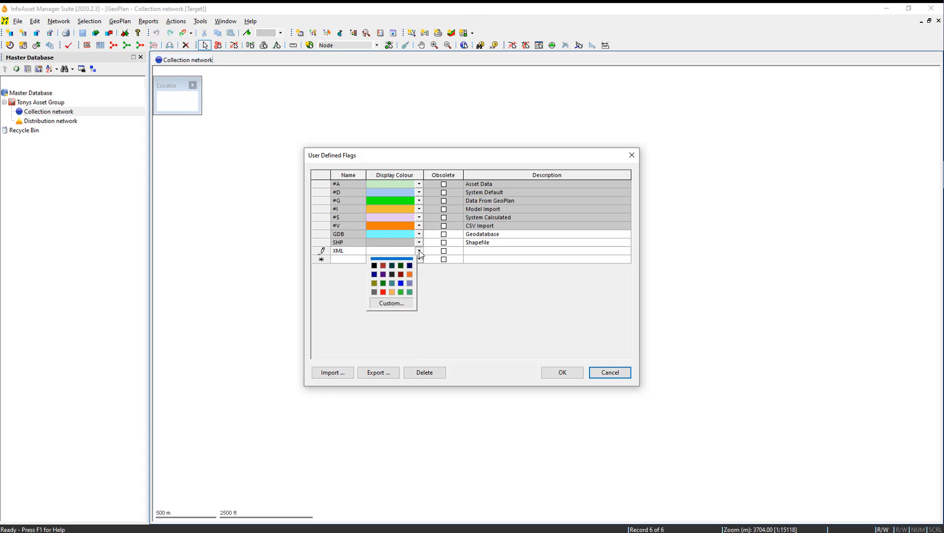
click(391, 303)
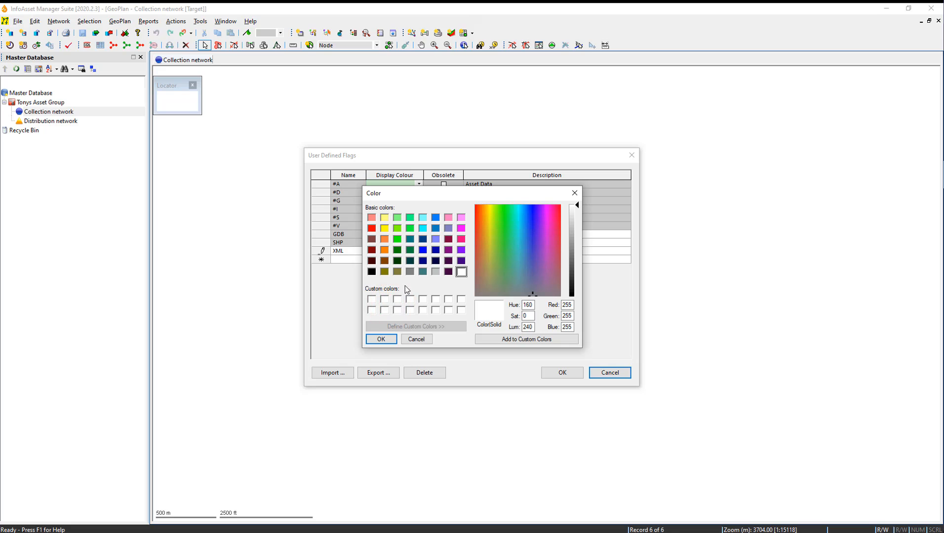
click(460, 217)
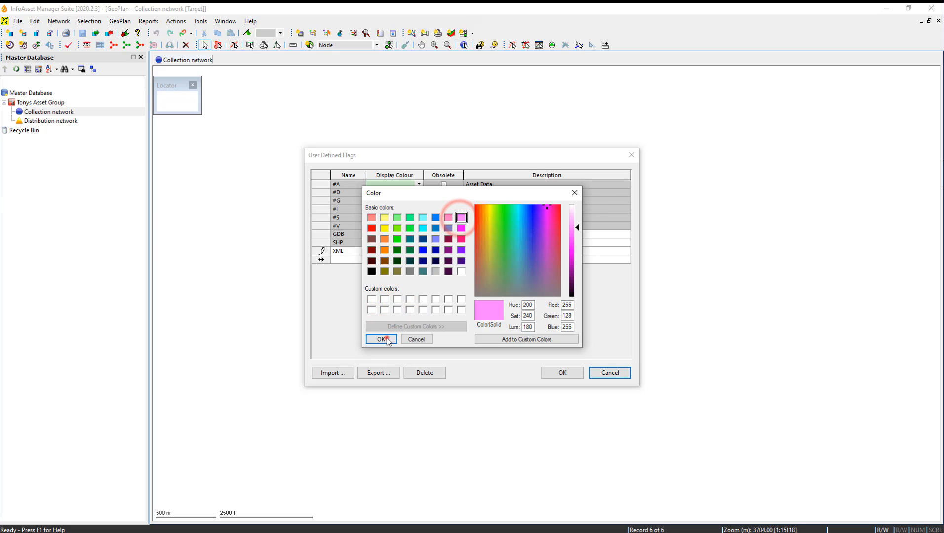
click(379, 338)
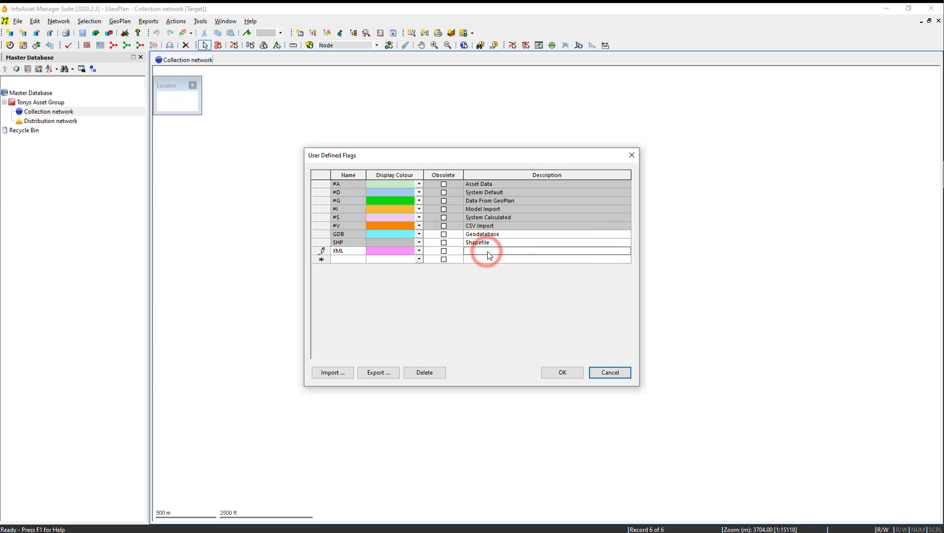
text(XML)
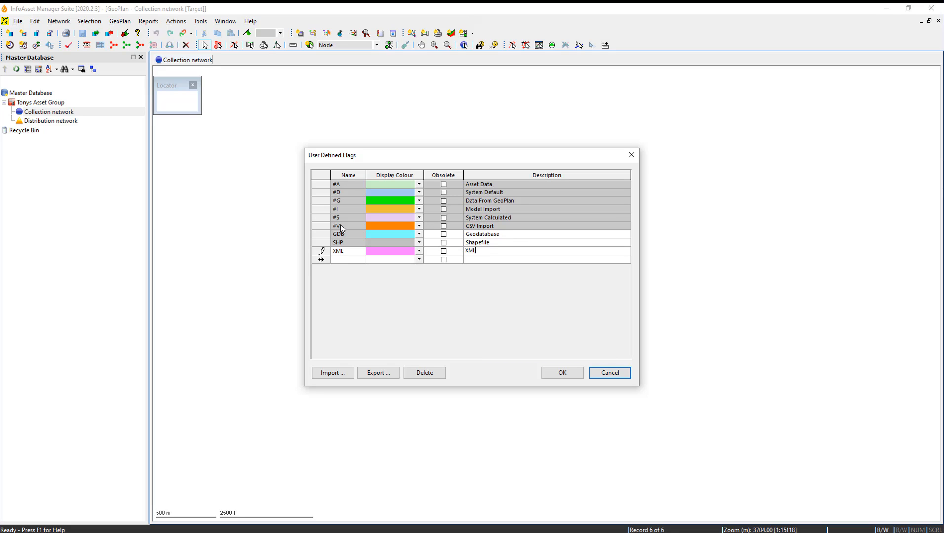
mouse_move(502, 275)
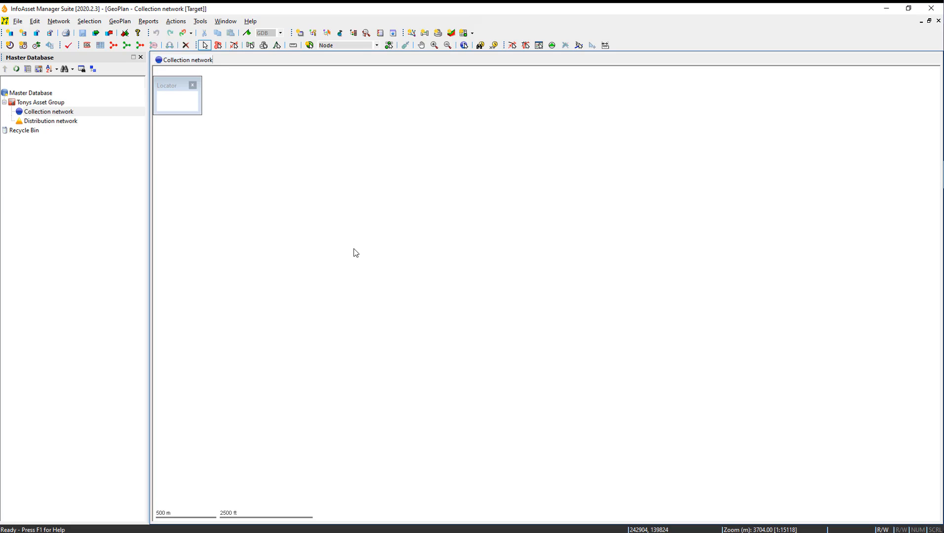
Step: Bring up the Open Data Import Centre from the Network import commands
click(58, 22)
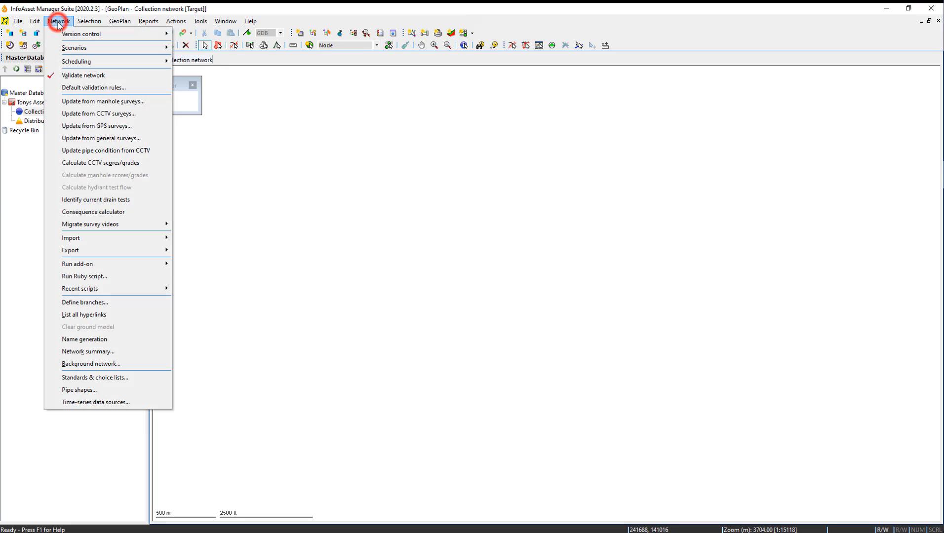
mouse_move(117, 225)
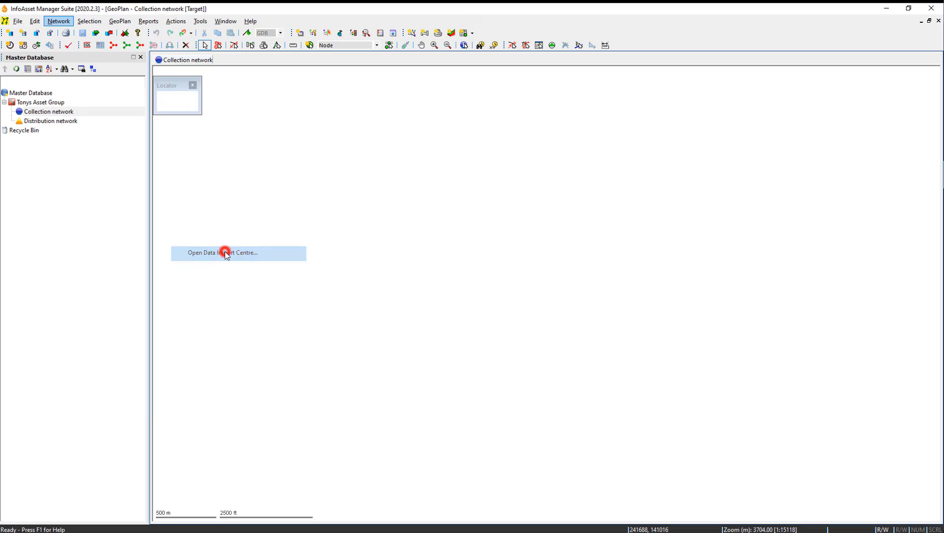
click(225, 253)
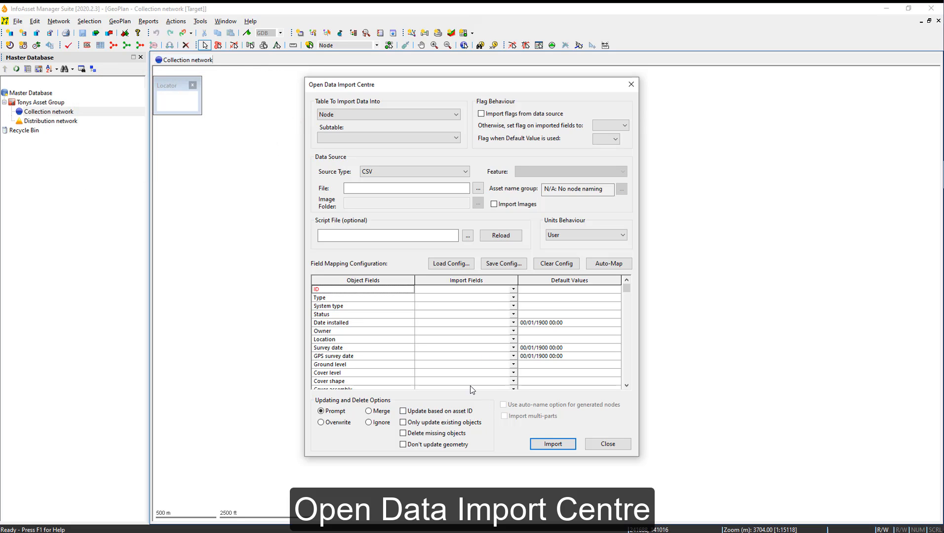
mouse_move(466, 128)
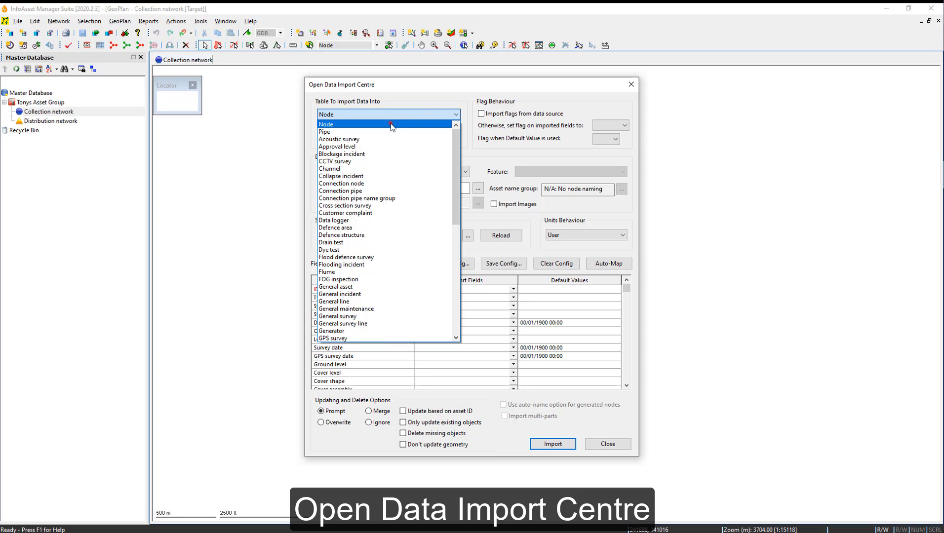
Step: Keep Node as the import table, flag imported fields as GDB, and set the source type to Geodatabase
click(326, 123)
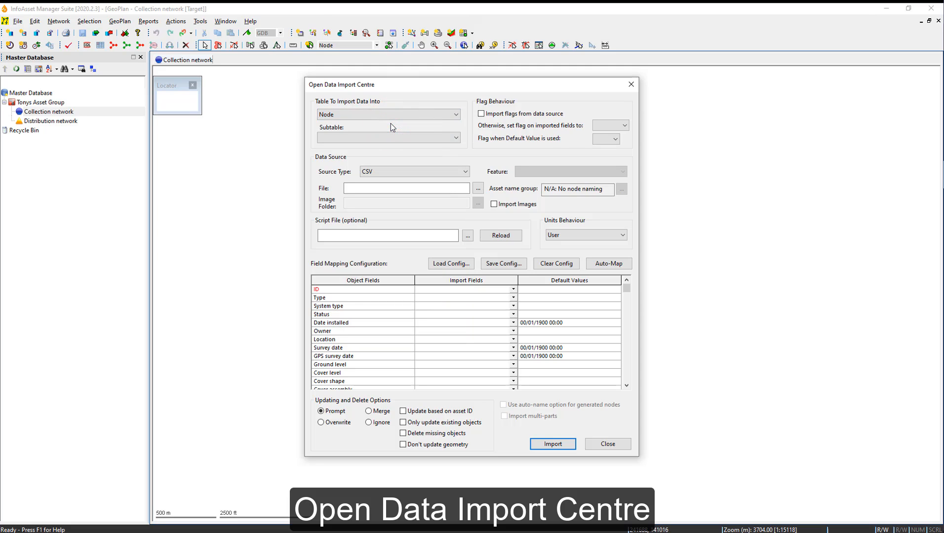
click(622, 126)
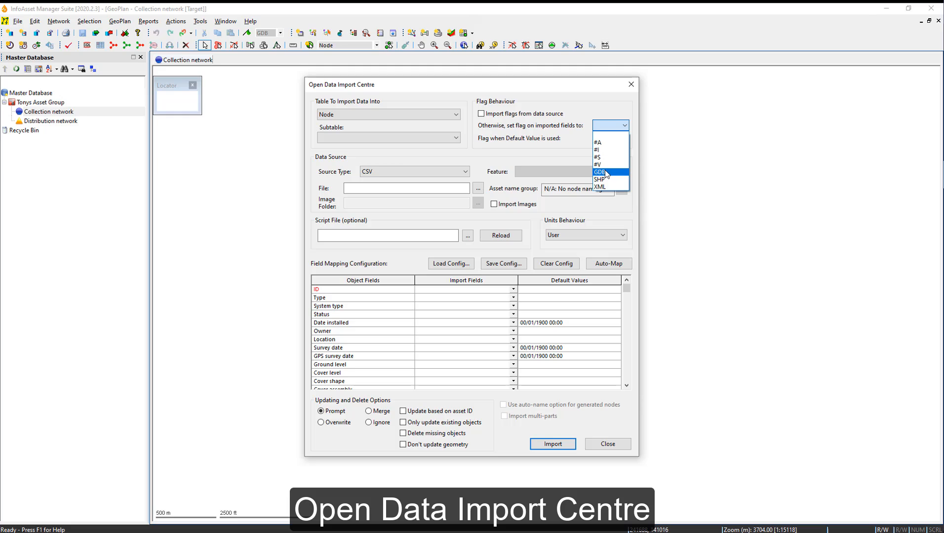
click(600, 172)
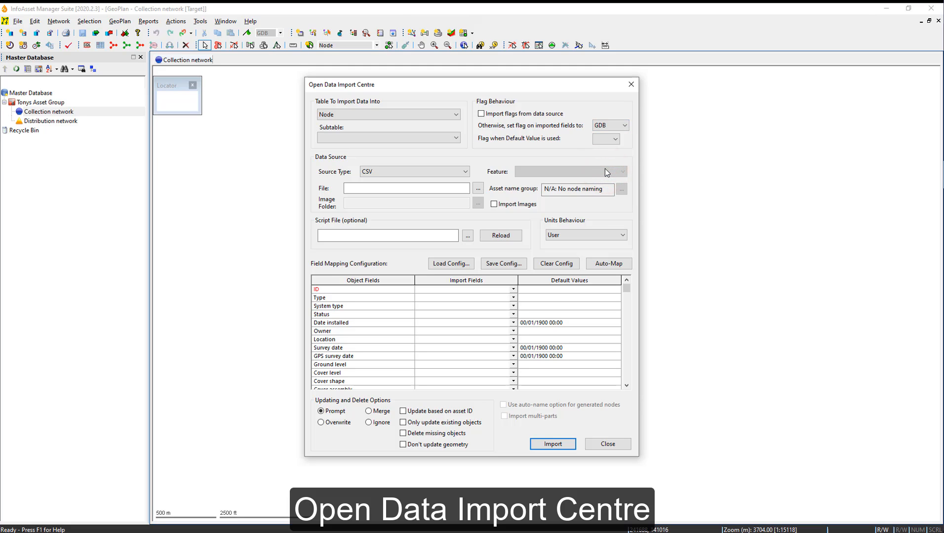
click(464, 171)
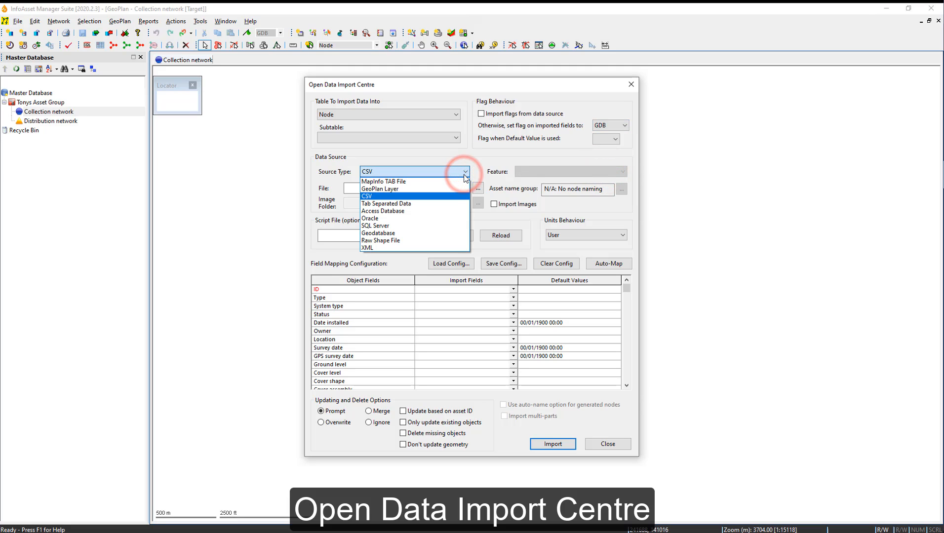
click(379, 233)
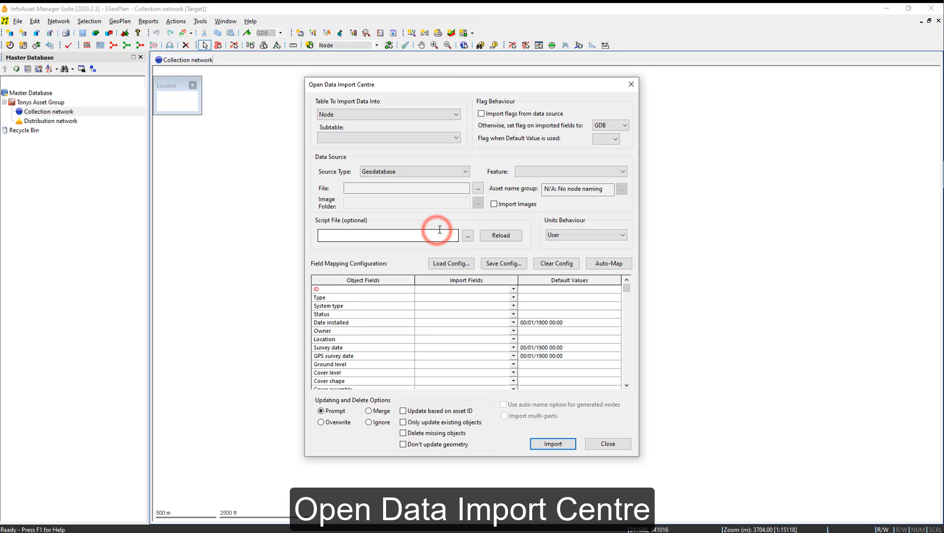
Step: Browse the folders for the geodatabase to import from
click(478, 188)
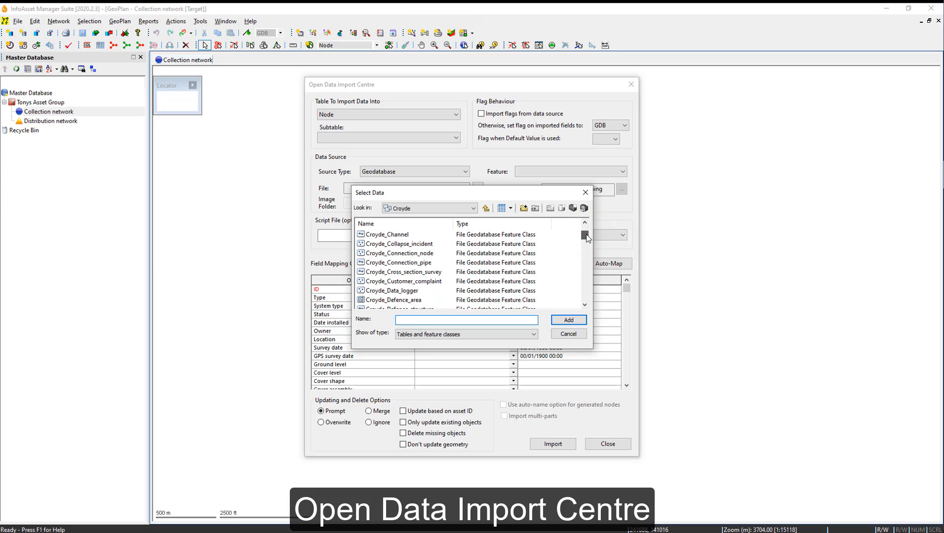
scroll(down, 3)
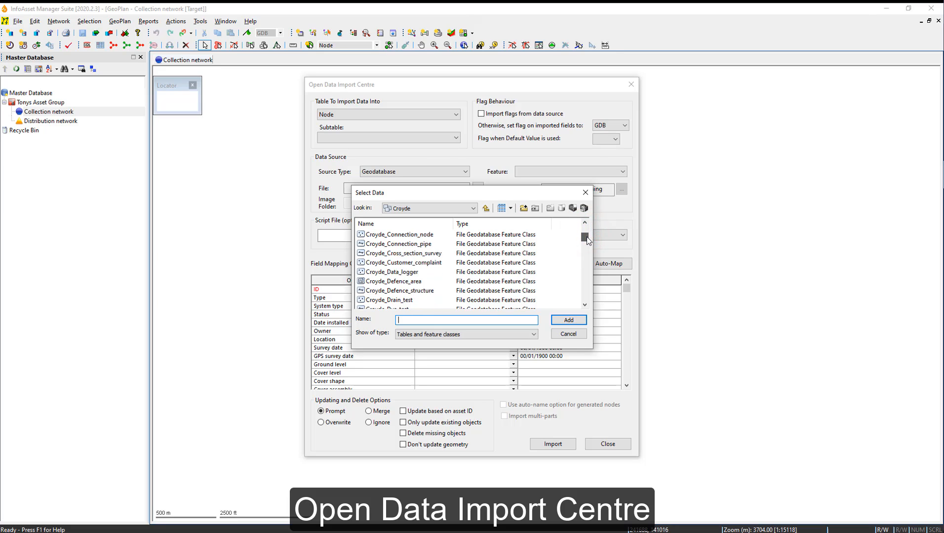
scroll(down, 3)
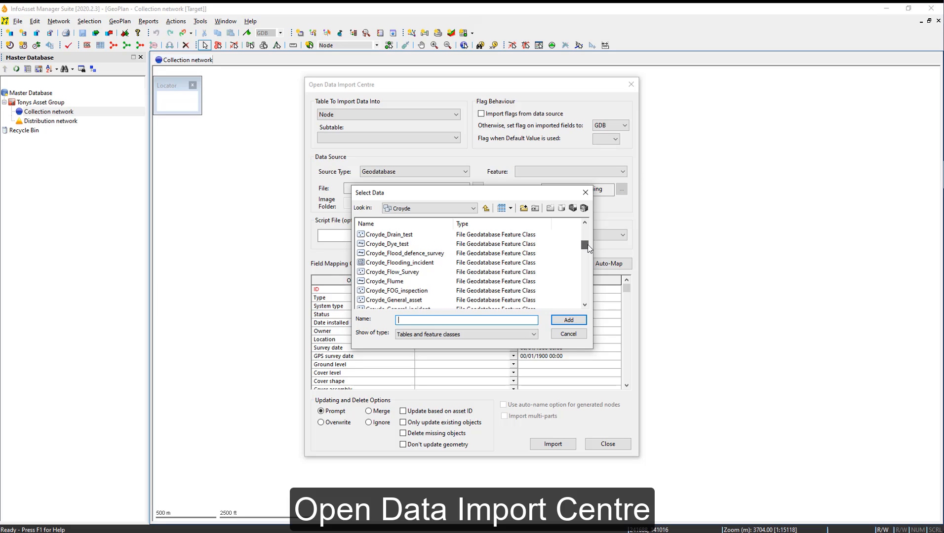
scroll(down, 3)
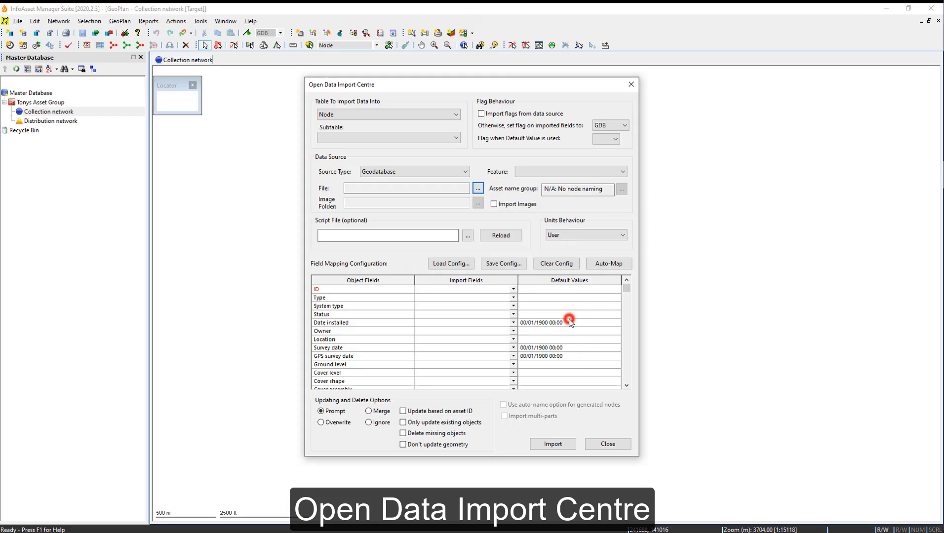
Step: Load the Croyde_Node feature class and auto-map ID to node_id, Type to node_type and the other fields
click(477, 188)
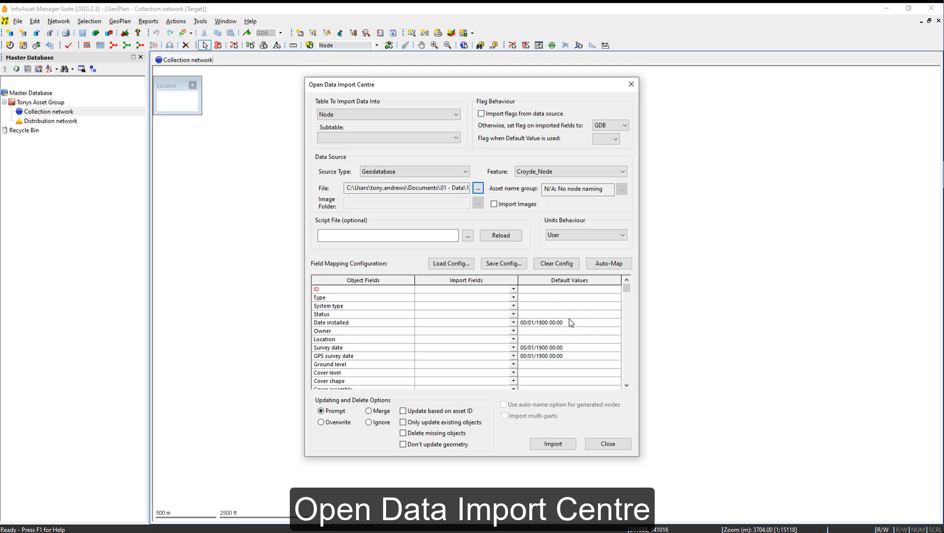
mouse_move(385, 274)
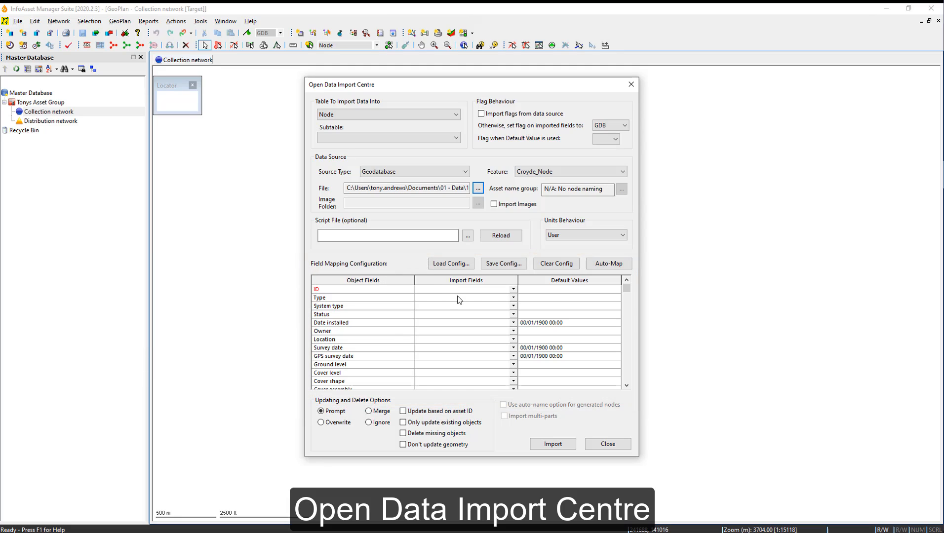
mouse_move(479, 290)
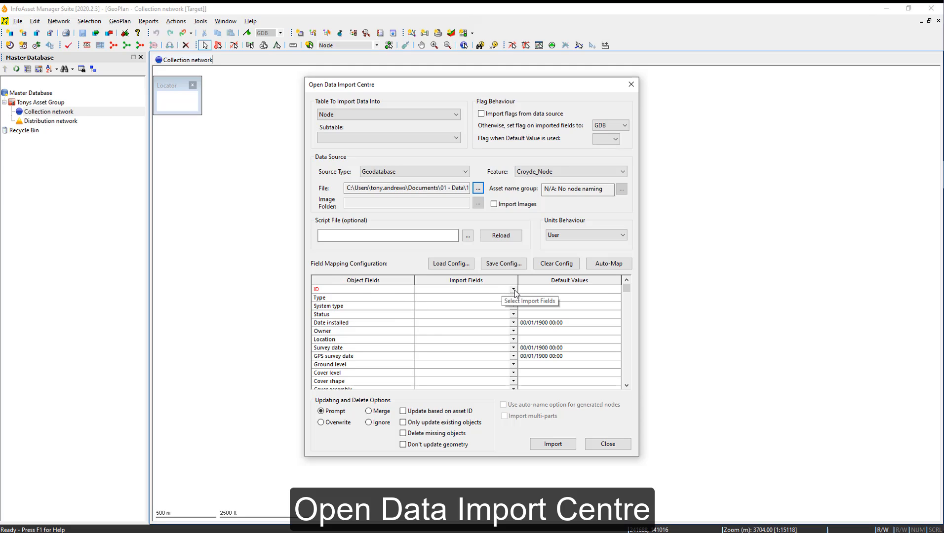
click(513, 292)
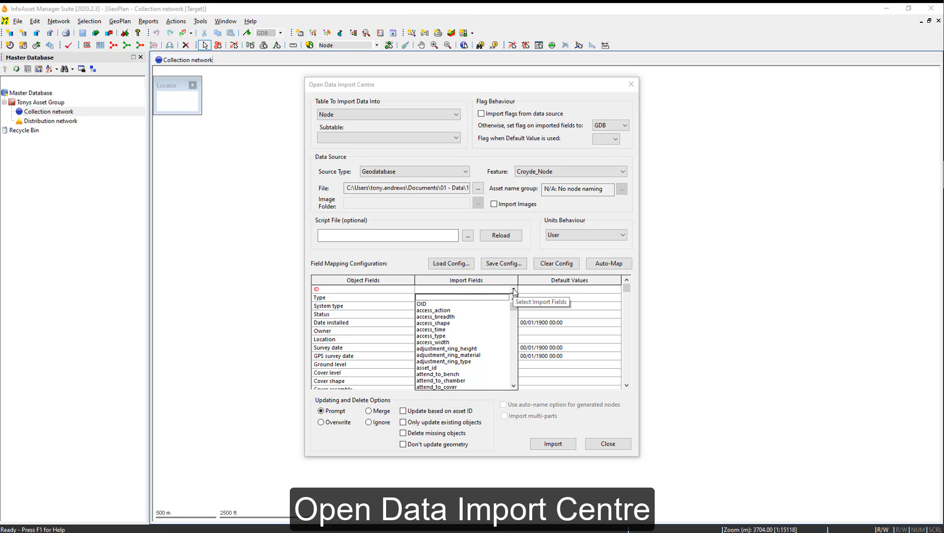
mouse_move(536, 272)
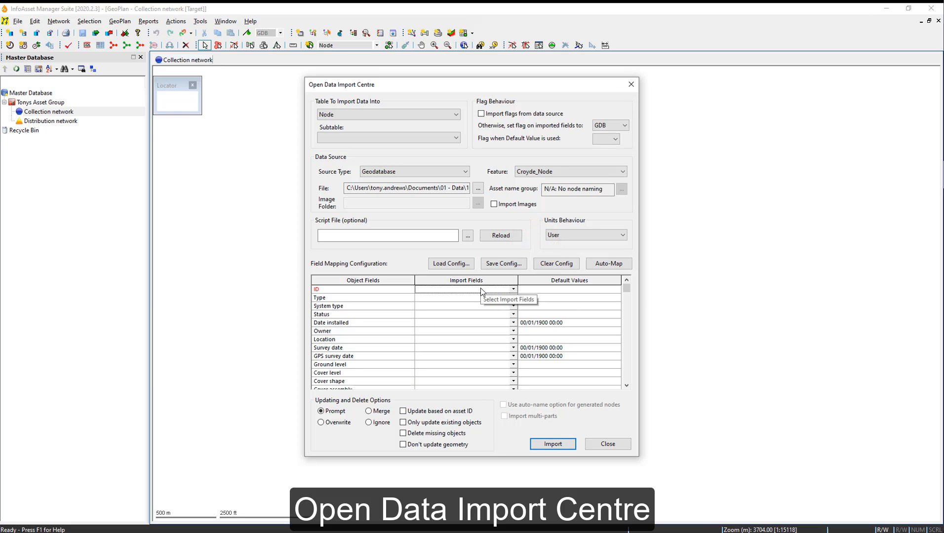
mouse_move(358, 291)
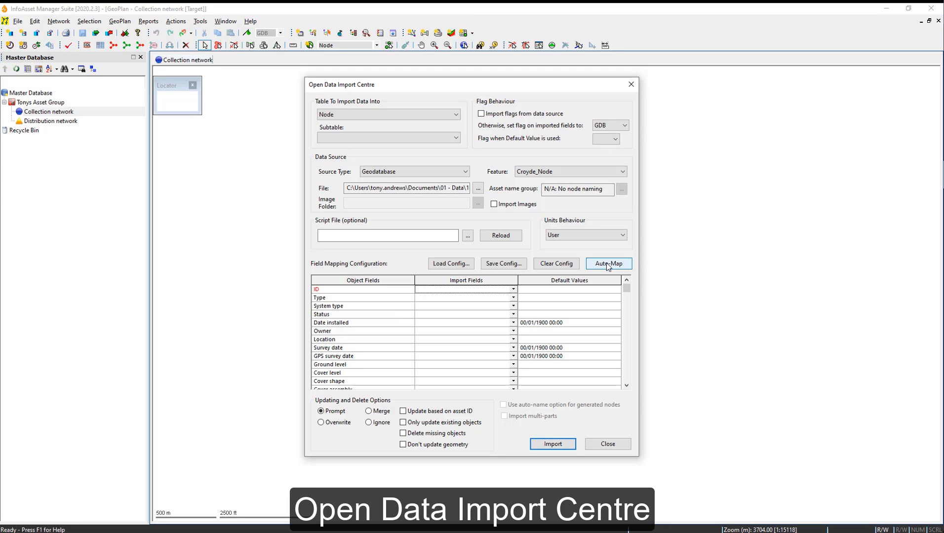
click(608, 263)
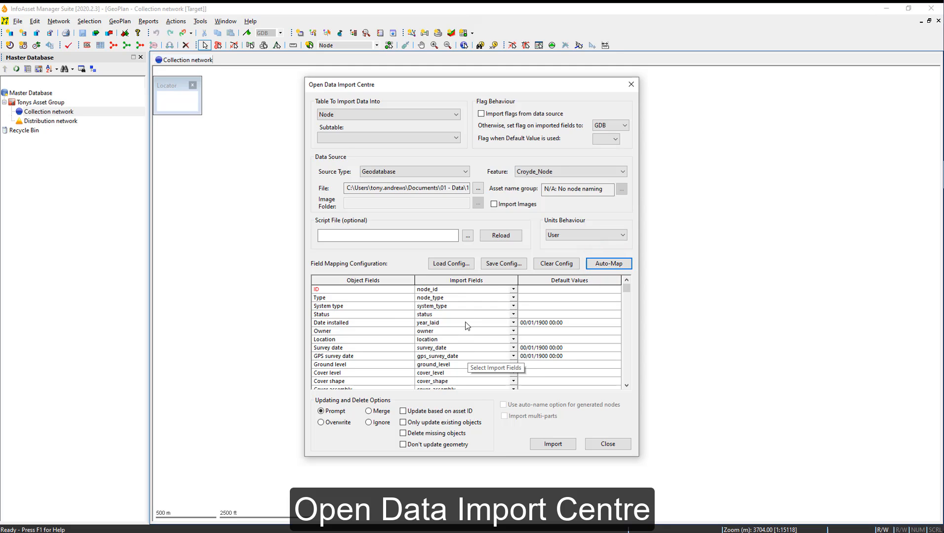
mouse_move(359, 292)
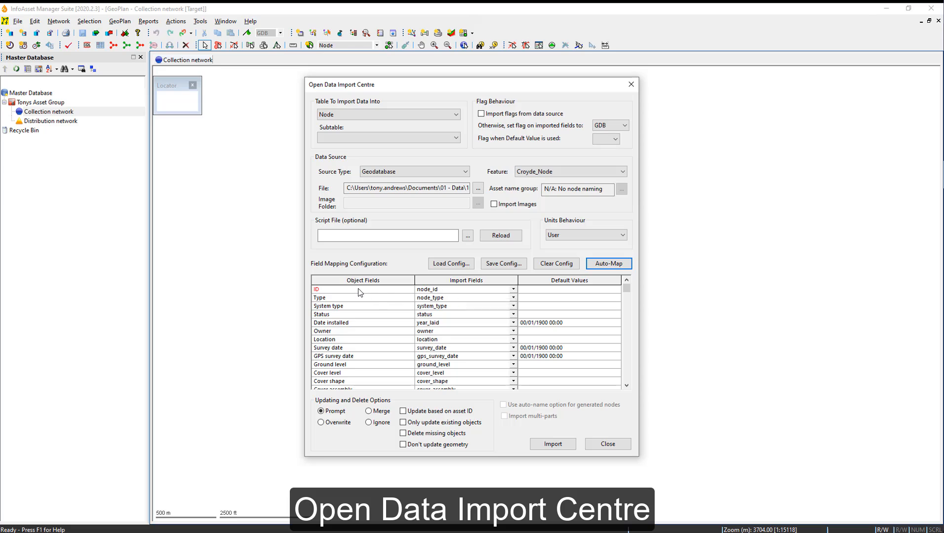
mouse_move(359, 292)
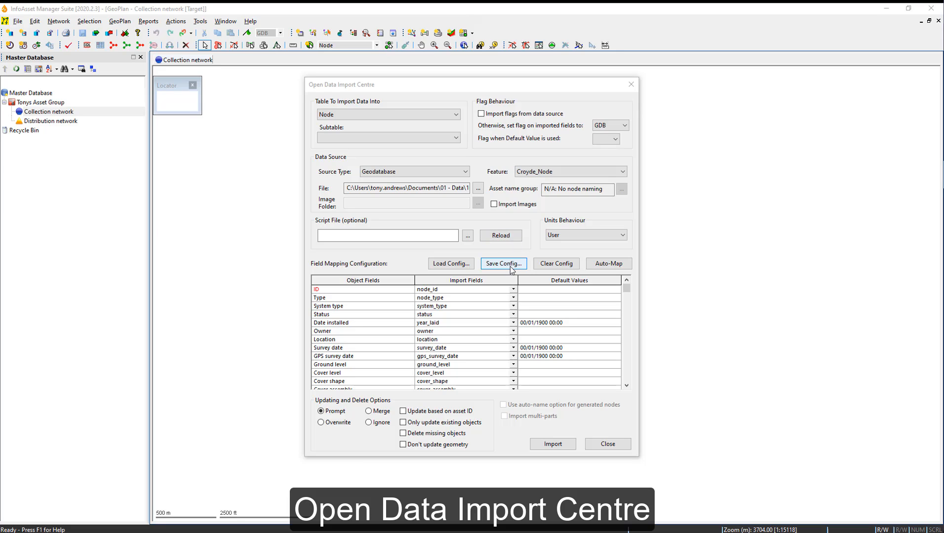
Step: Save the node field mapping as a .cfg file named Importing Data
click(503, 263)
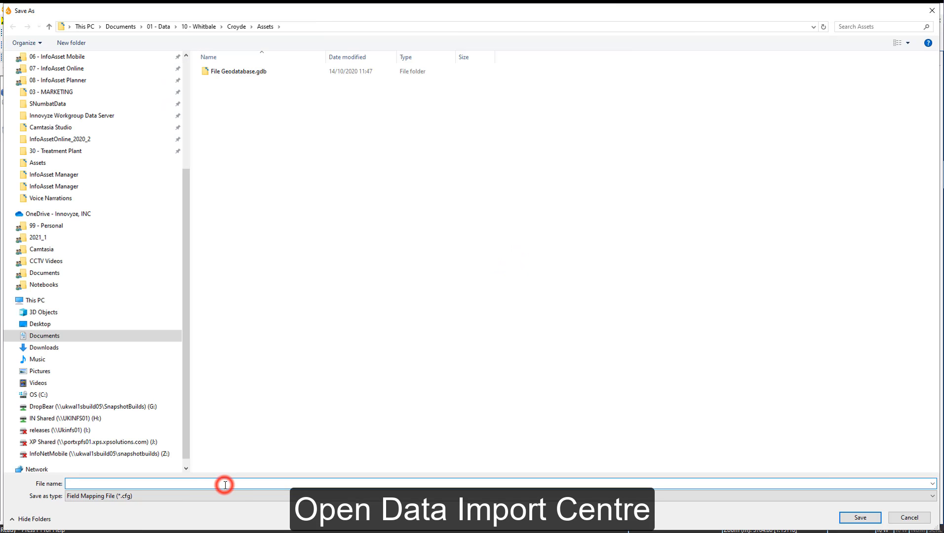
text(Importing Data)
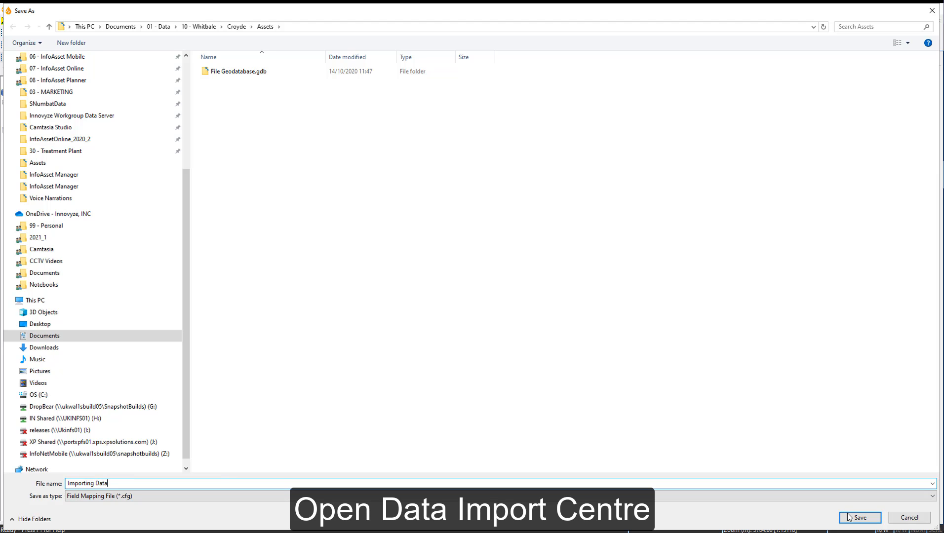
click(859, 517)
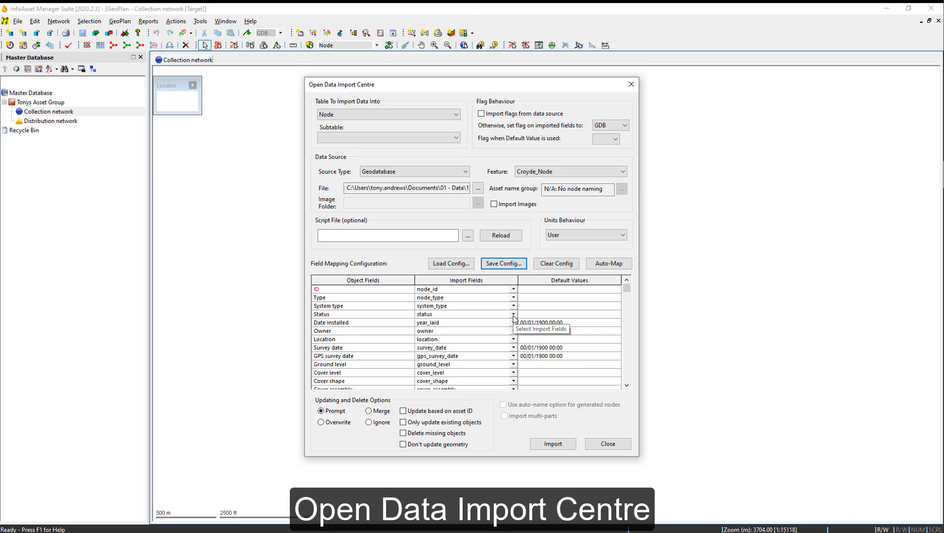
mouse_move(520, 296)
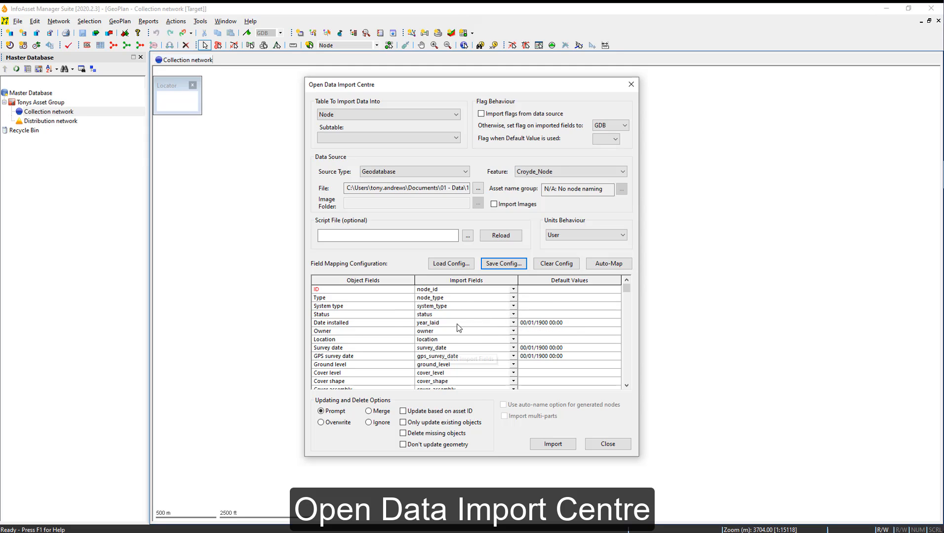
mouse_move(471, 323)
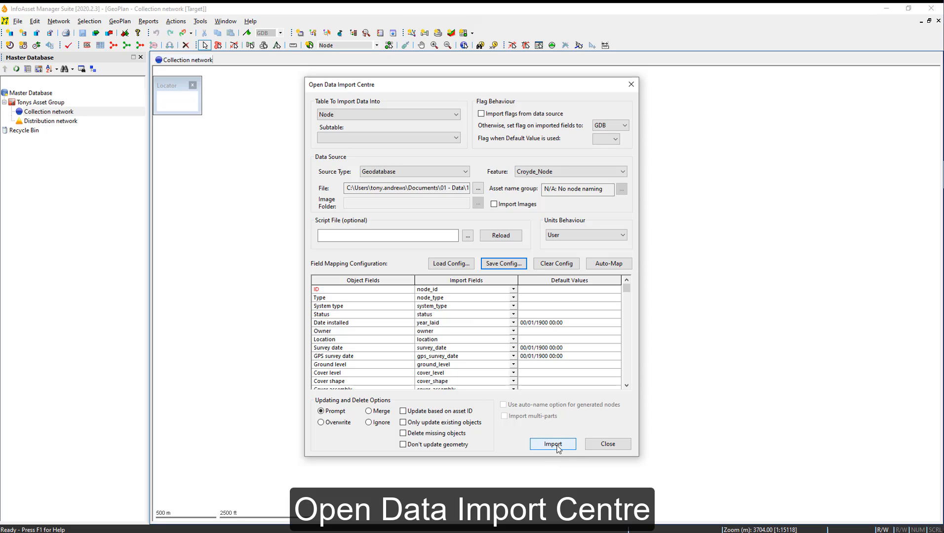
Step: Run the node import, bringing in 254 new nodes, and dismiss the summary
click(553, 443)
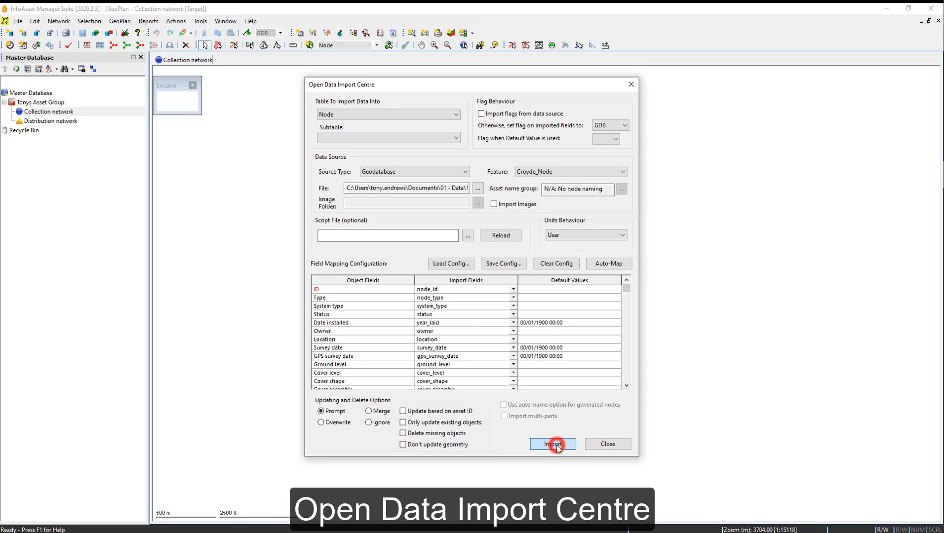
click(553, 443)
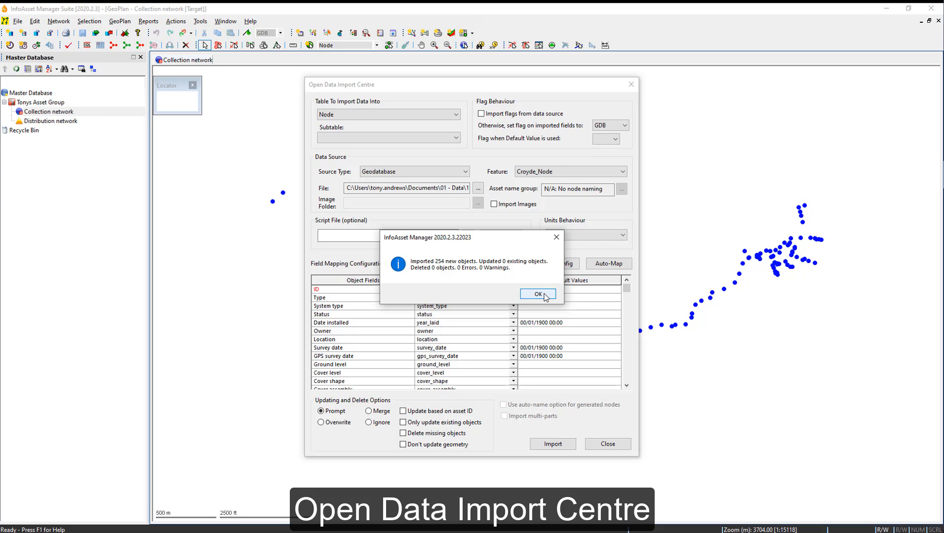
click(537, 293)
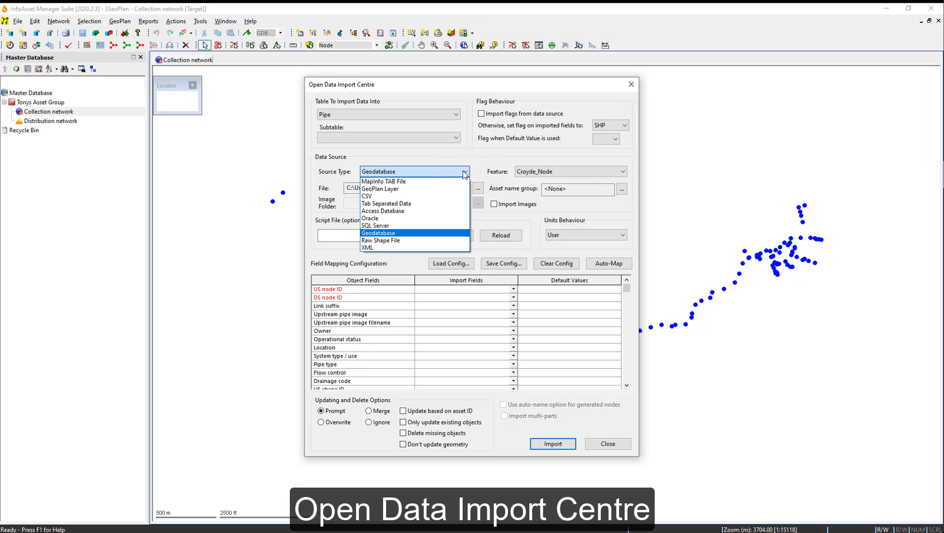
Step: Set the pipe source to Raw Shape File and load pipes.shp
click(380, 240)
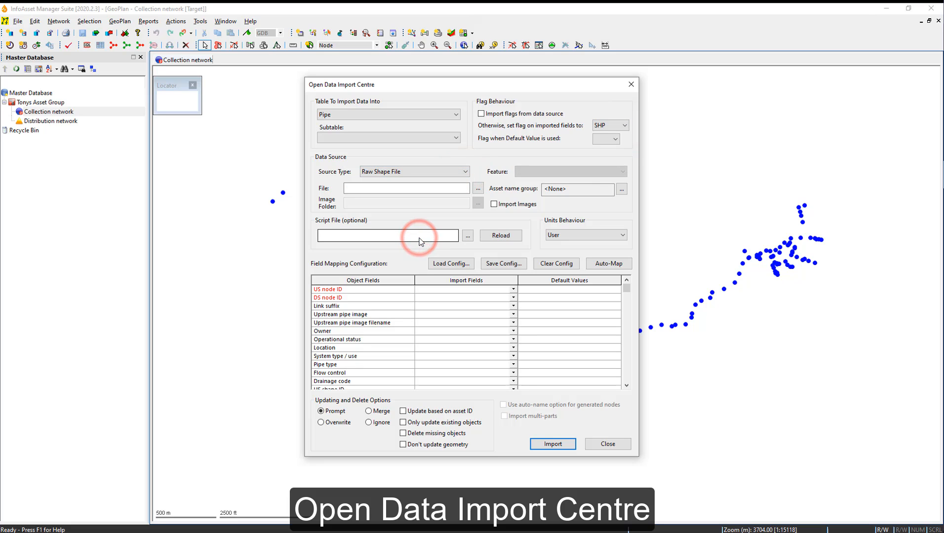
click(478, 188)
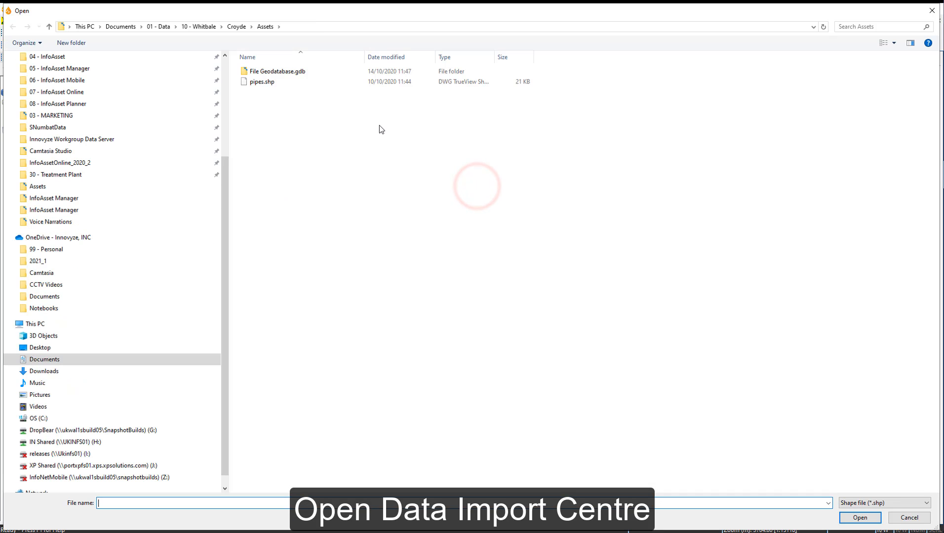
click(262, 81)
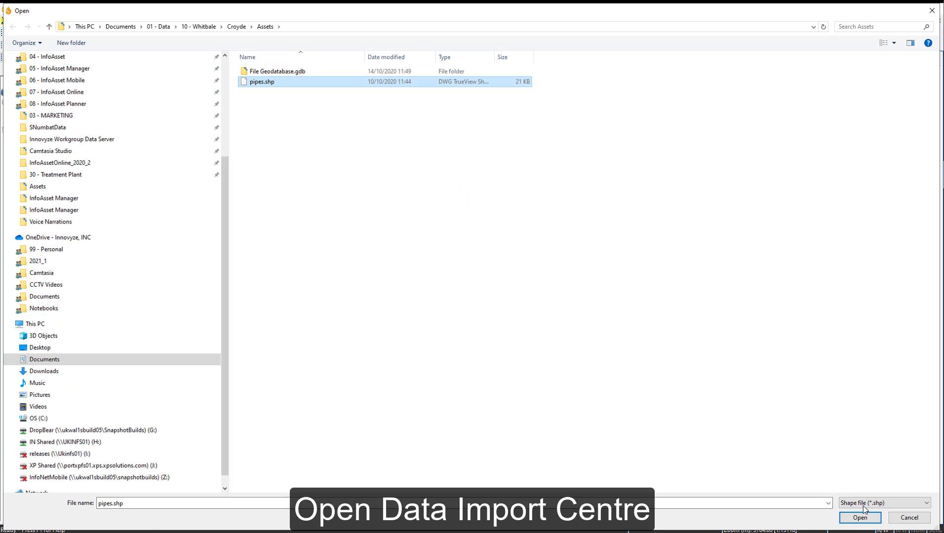
click(859, 517)
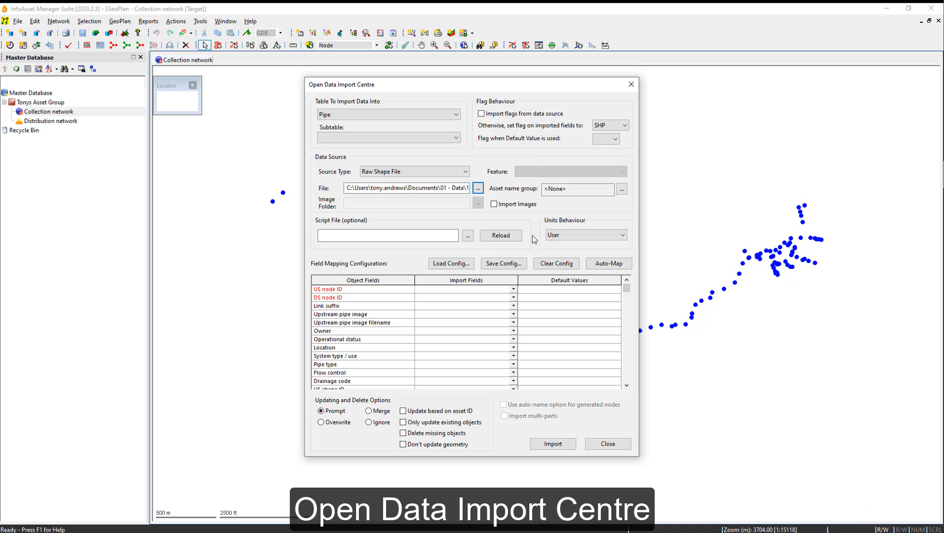
mouse_move(513, 290)
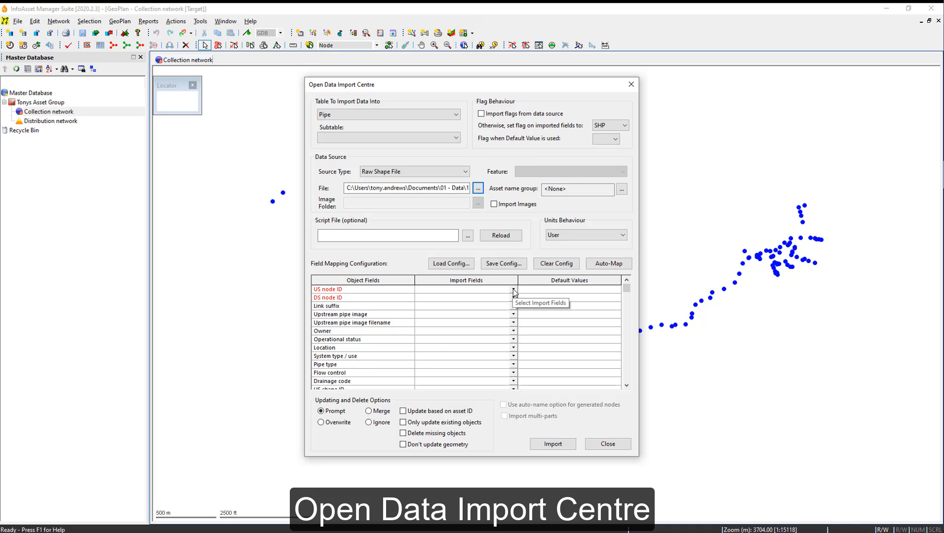
Step: Map the US node ID field, auto-map the rest, and import 241 new pipes
click(513, 288)
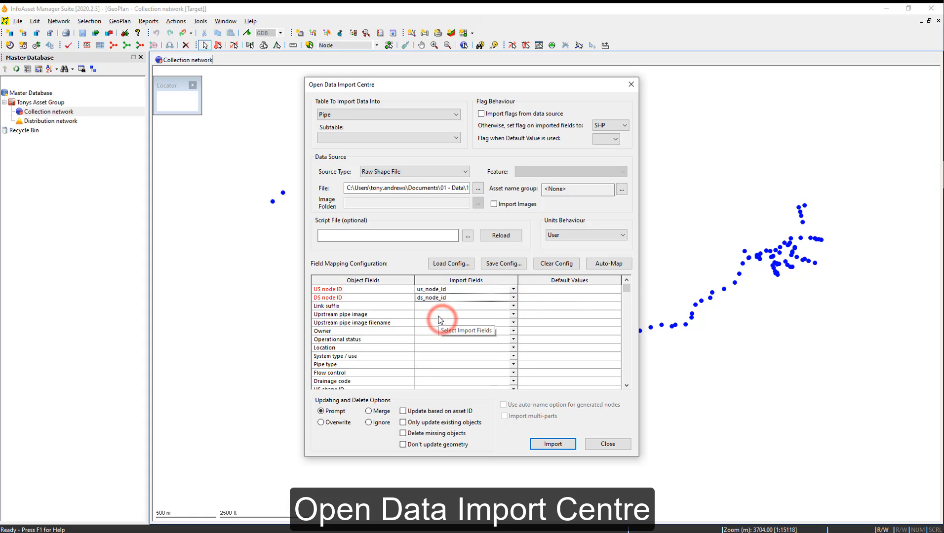
mouse_move(440, 319)
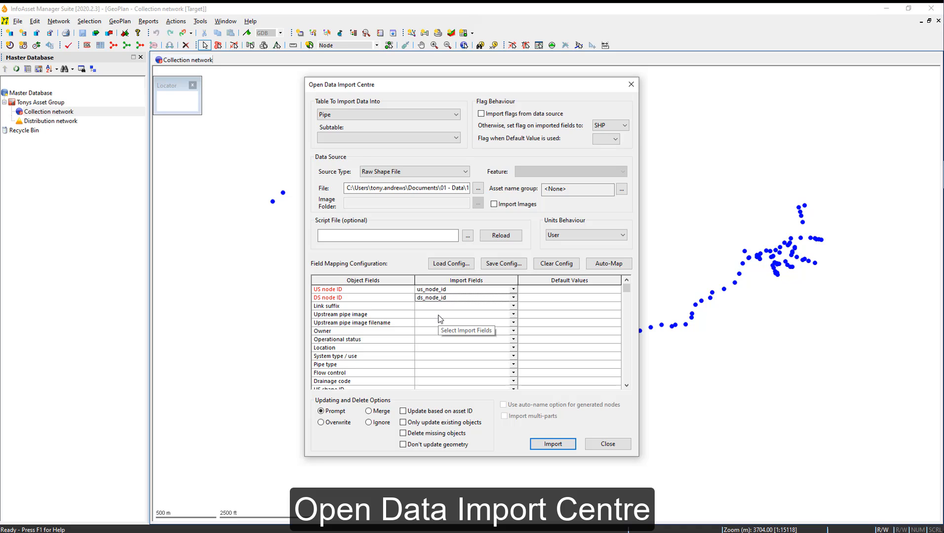
click(608, 264)
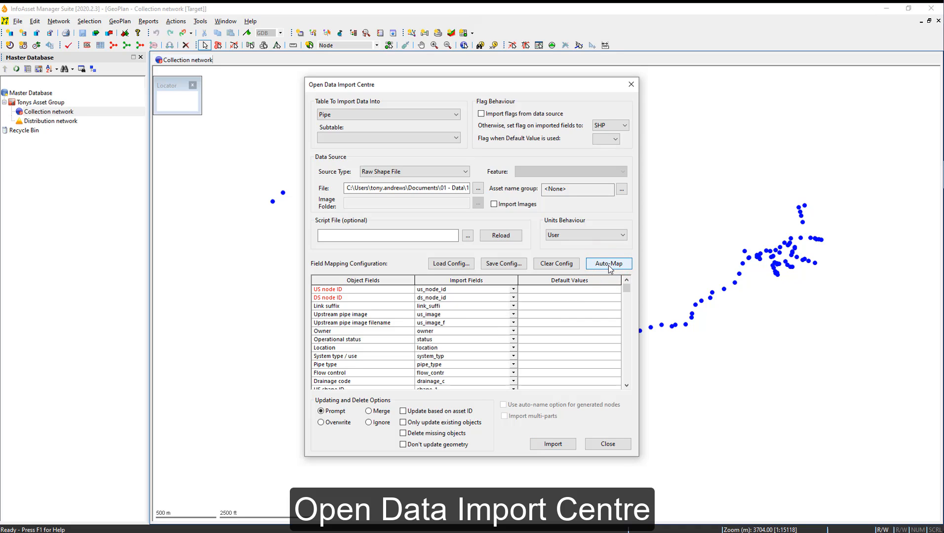
click(553, 444)
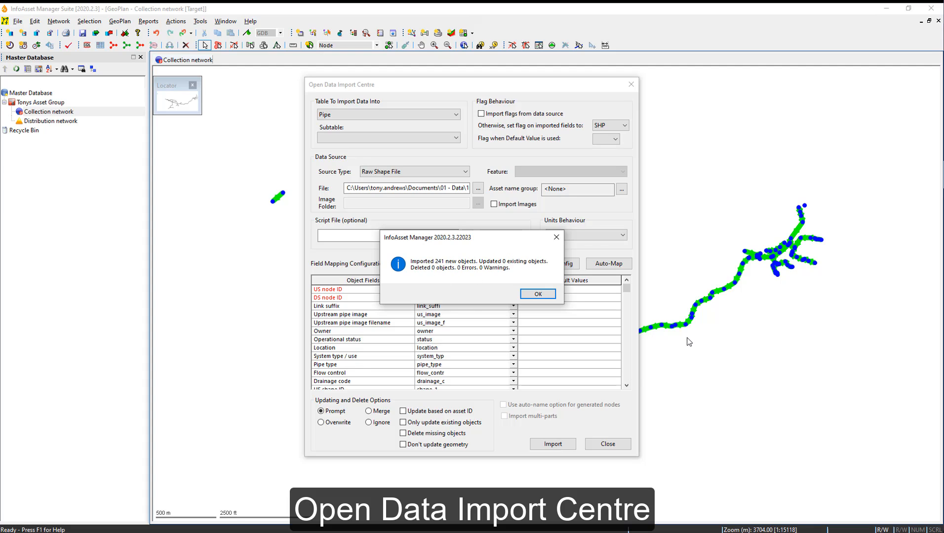
mouse_move(777, 248)
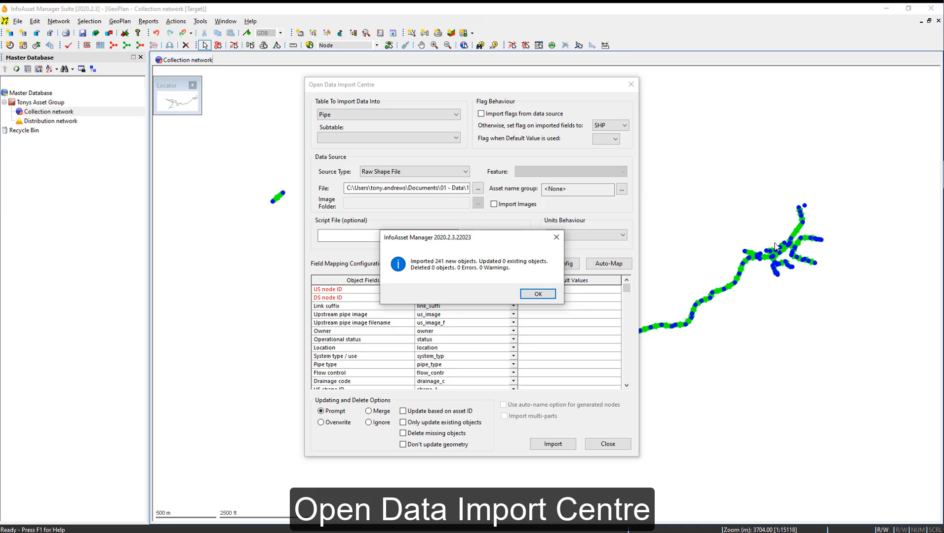
click(538, 294)
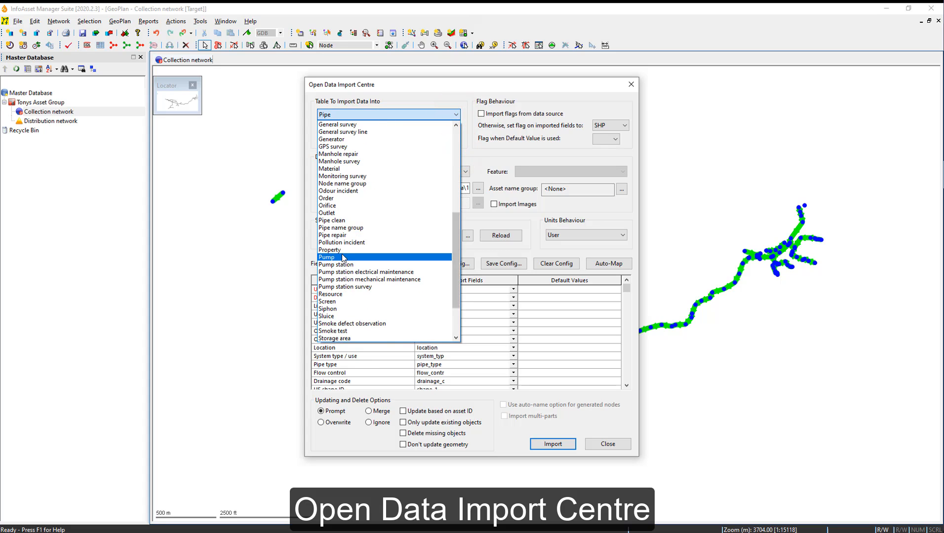
Step: Import three new pumps from pump.XML into the Pump table with the XML flag and auto-mapped fields
click(326, 257)
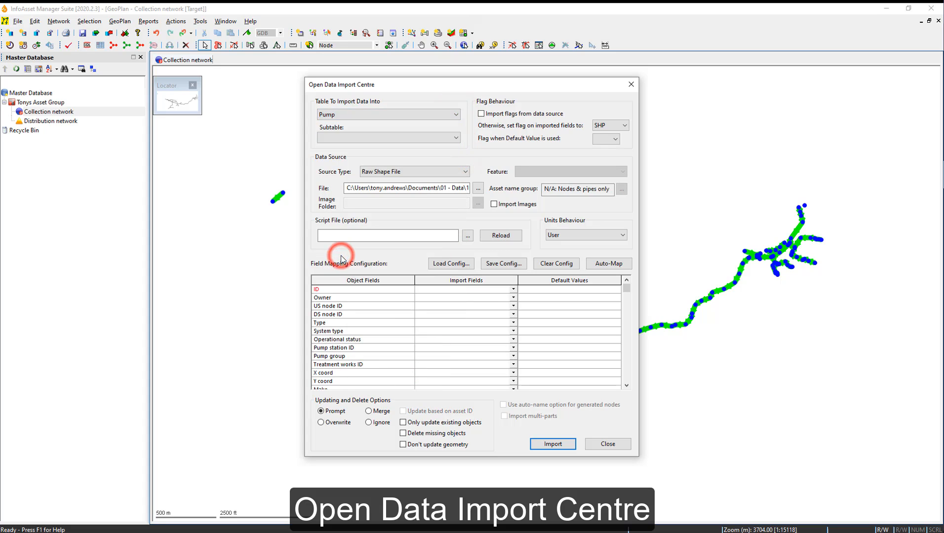
click(622, 125)
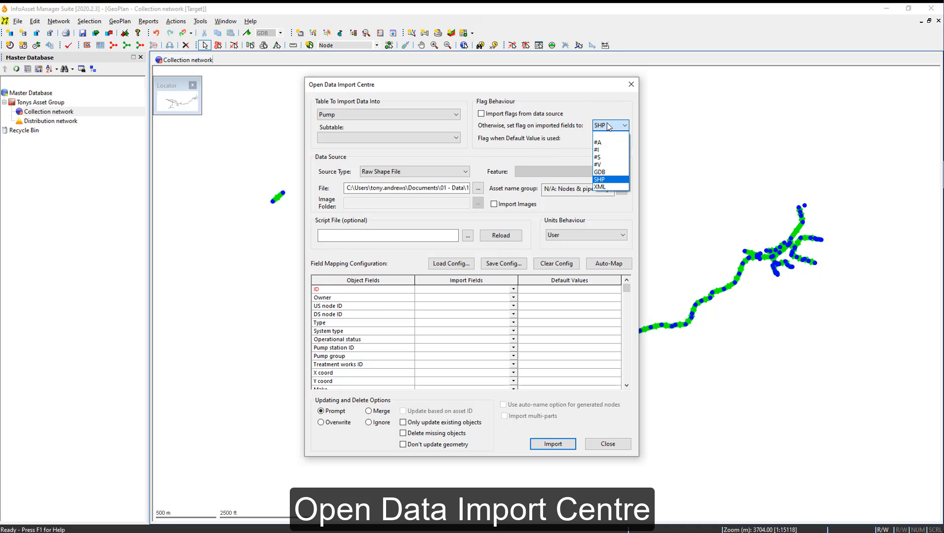
mouse_move(599, 187)
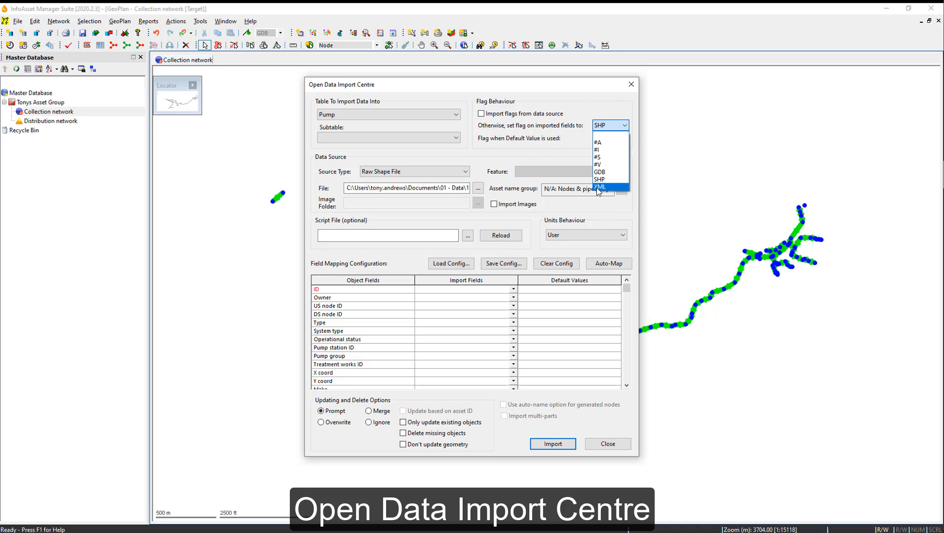
click(600, 187)
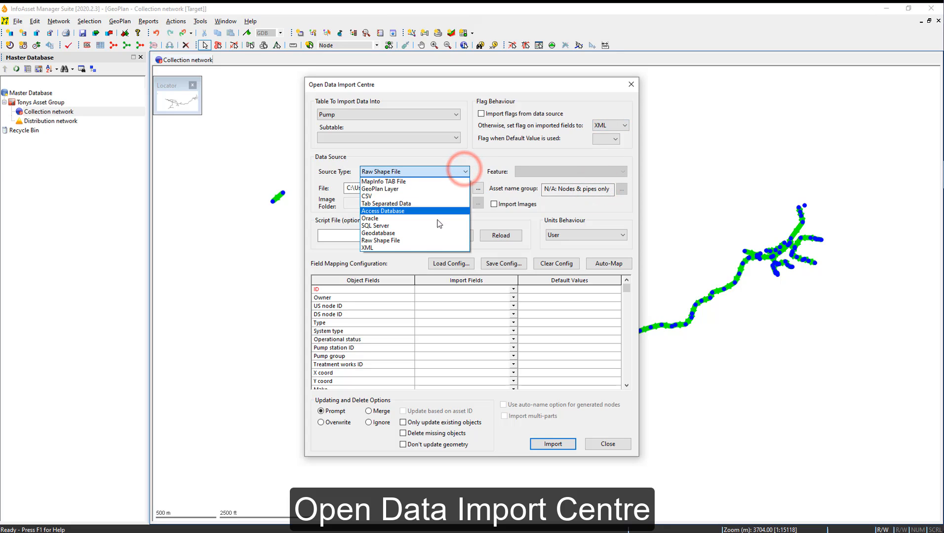
mouse_move(423, 248)
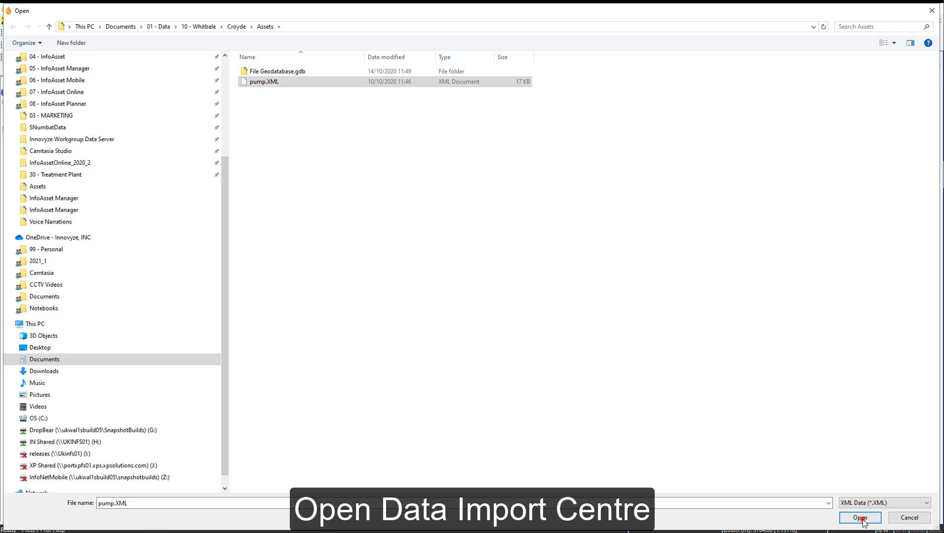
click(859, 518)
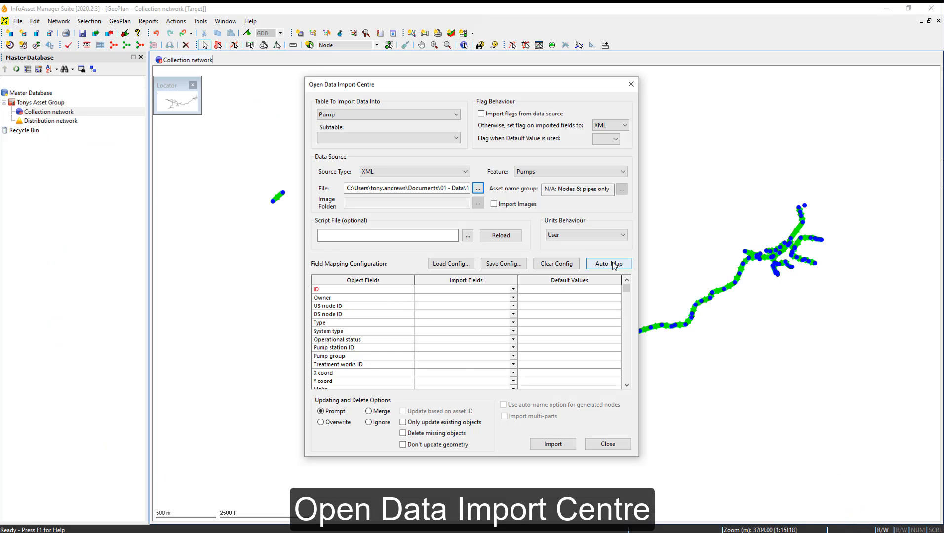
click(609, 264)
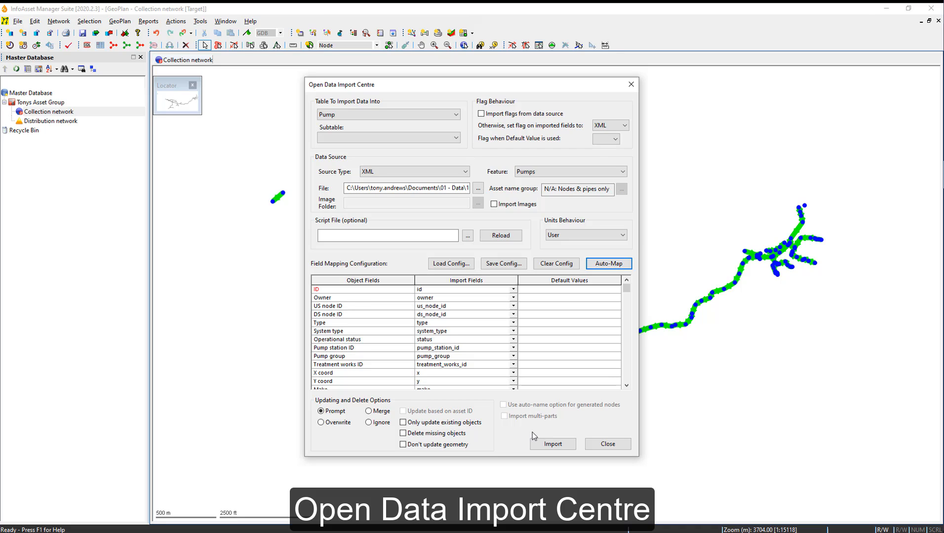
click(553, 443)
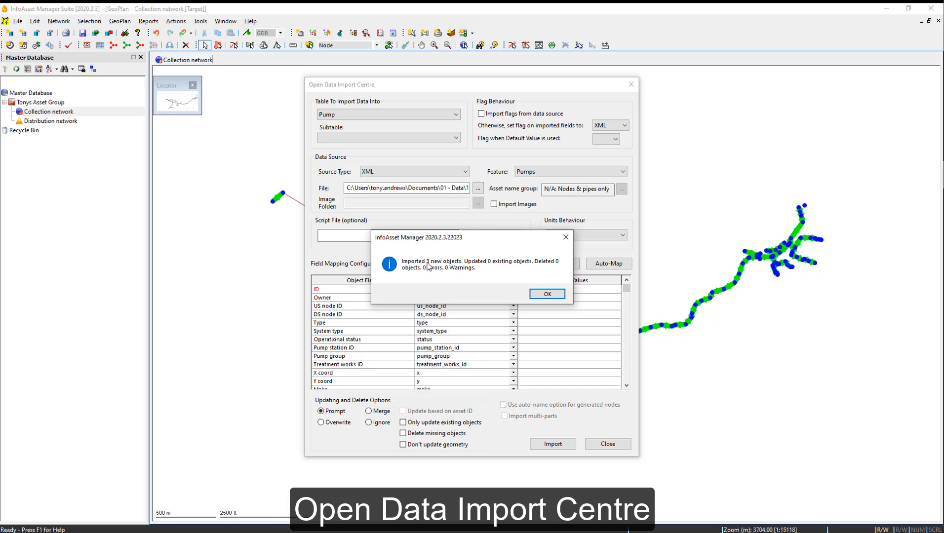
click(547, 293)
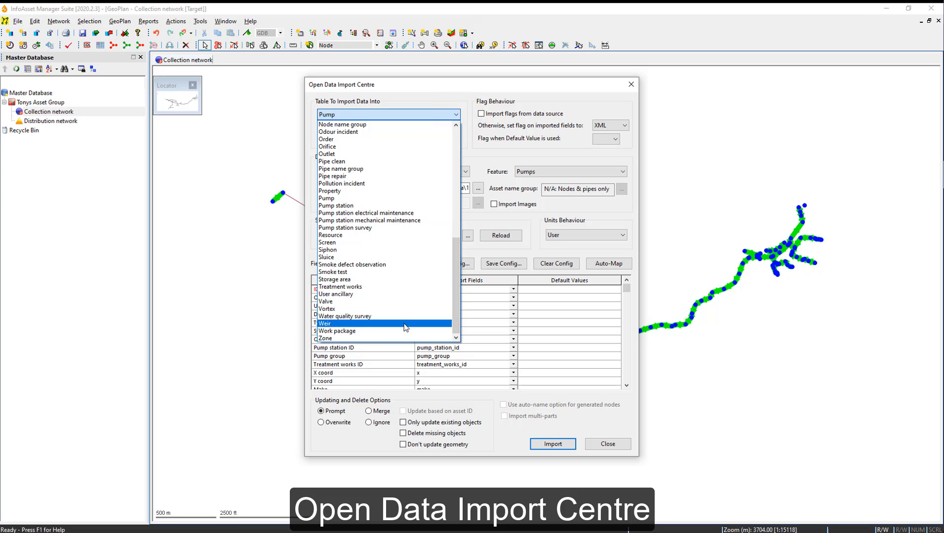
Step: Import five new weirs from weir.CSV into the Weir table with the #V flag and auto-mapped columns
click(325, 323)
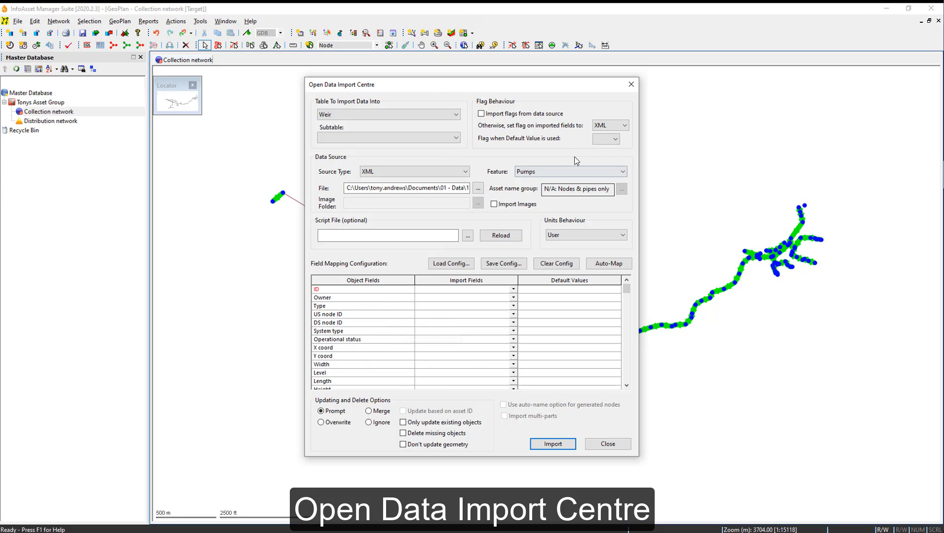
click(621, 125)
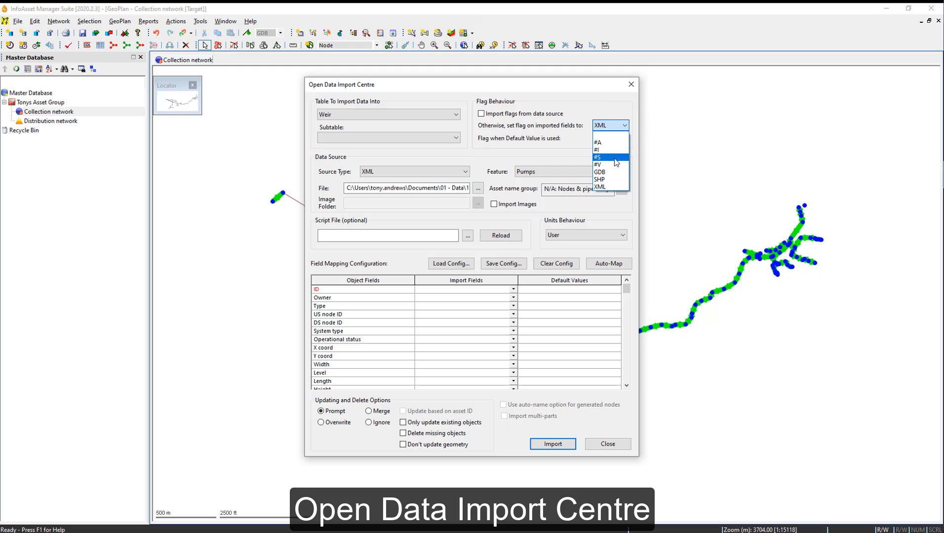
mouse_move(614, 164)
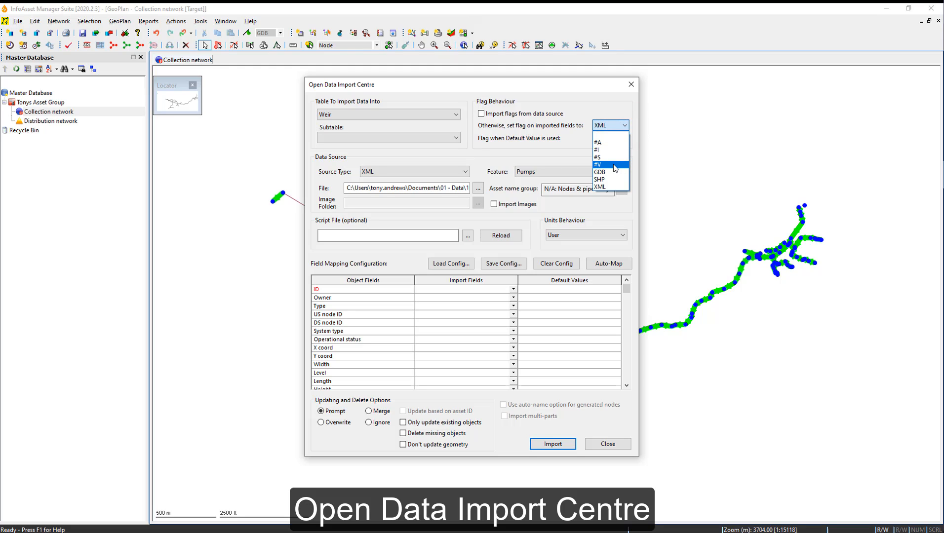
click(600, 164)
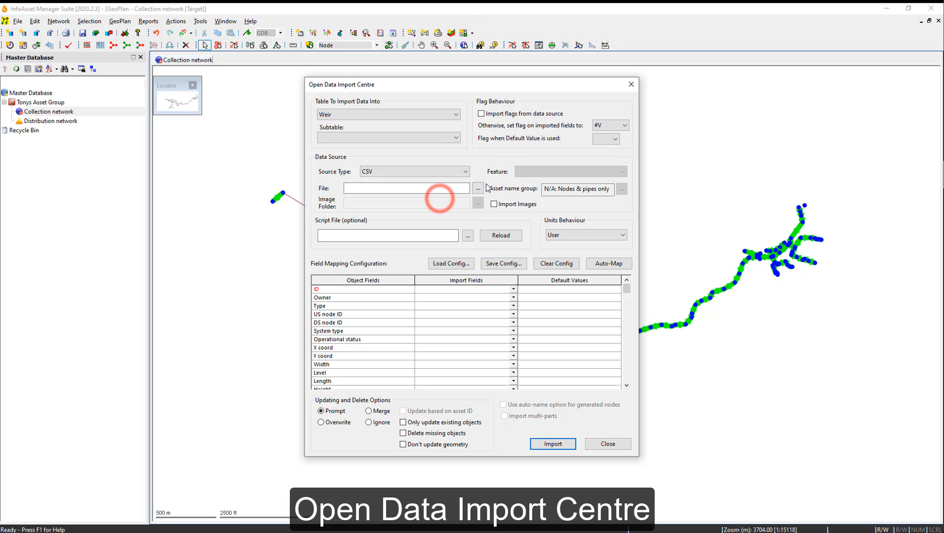
click(478, 187)
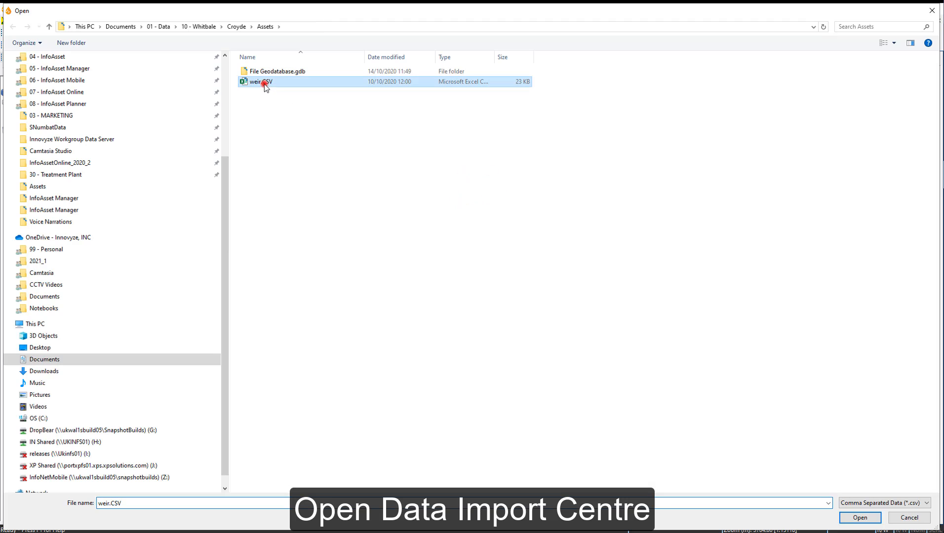
click(862, 518)
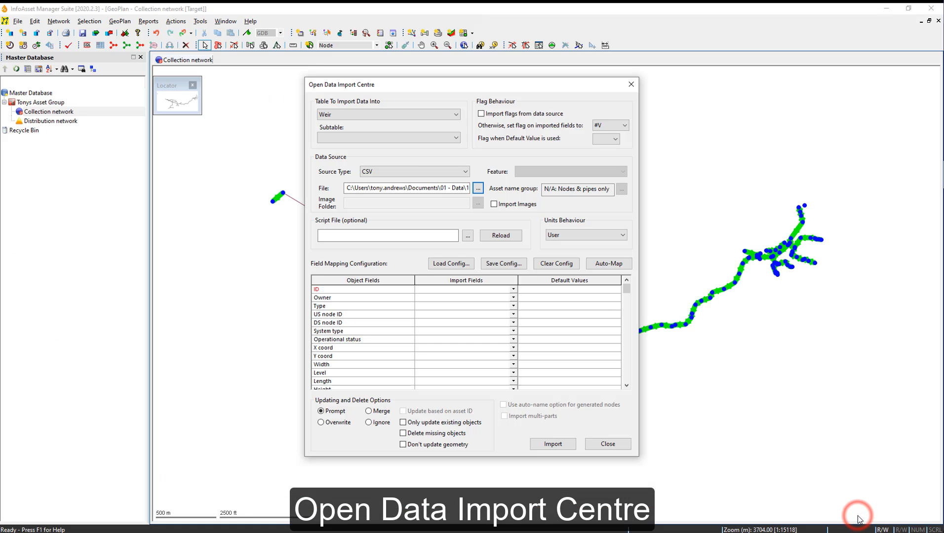
mouse_move(642, 291)
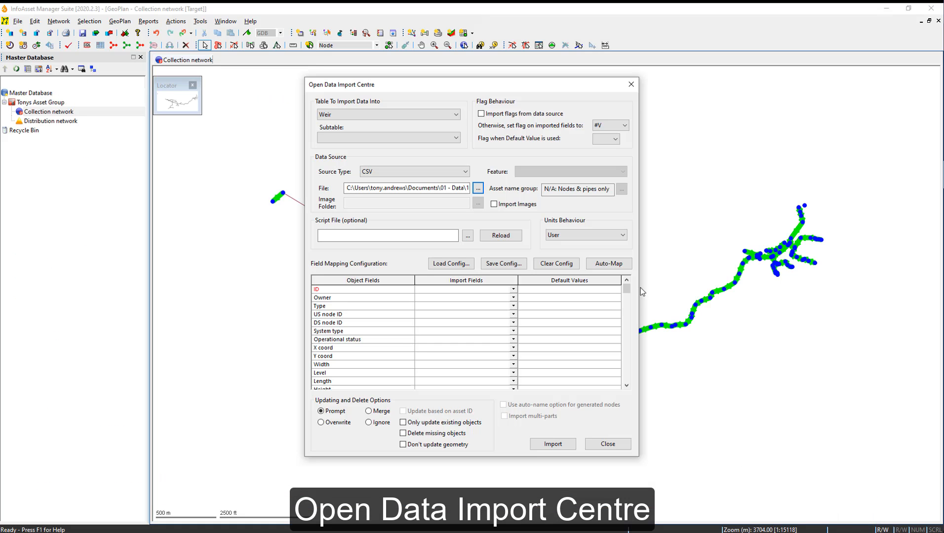
click(608, 263)
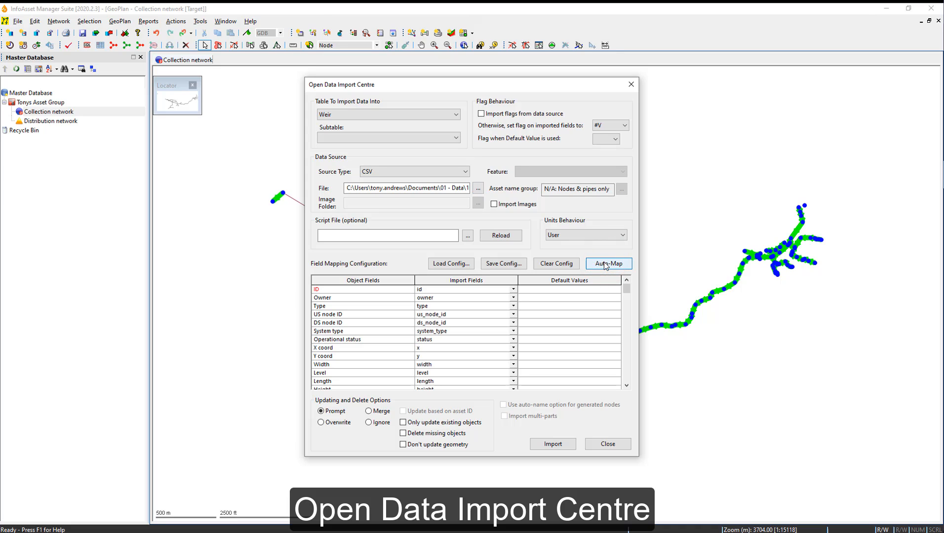
click(553, 444)
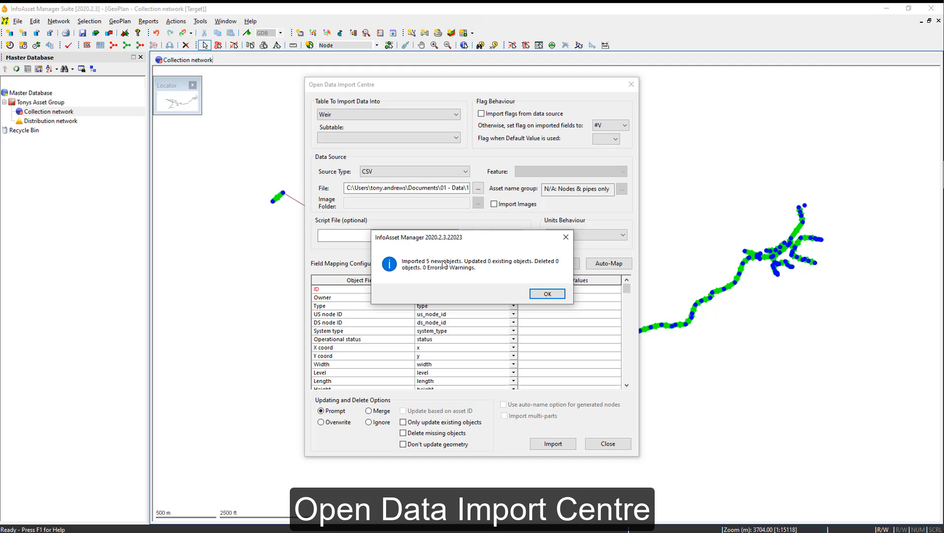
click(547, 293)
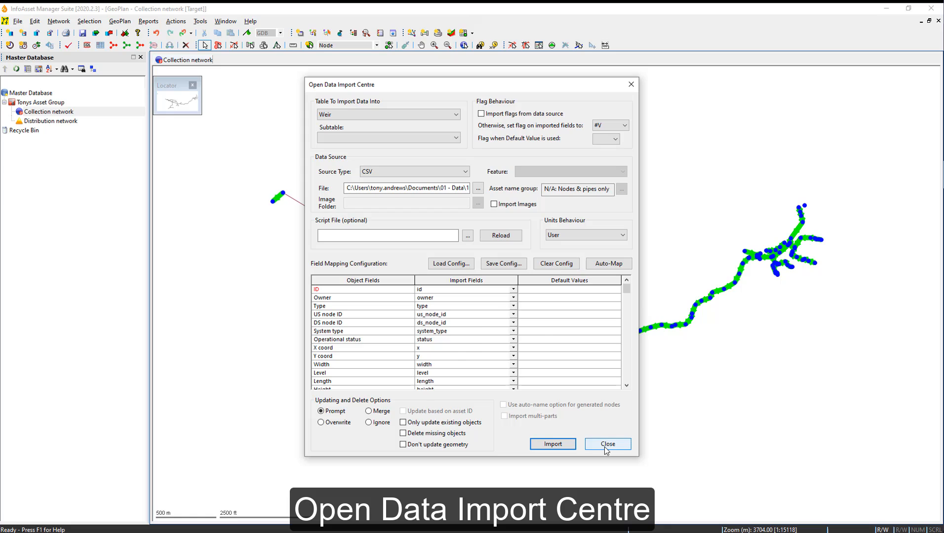
Step: Close the import centre and open a new assets grid window for the Collection network
click(608, 443)
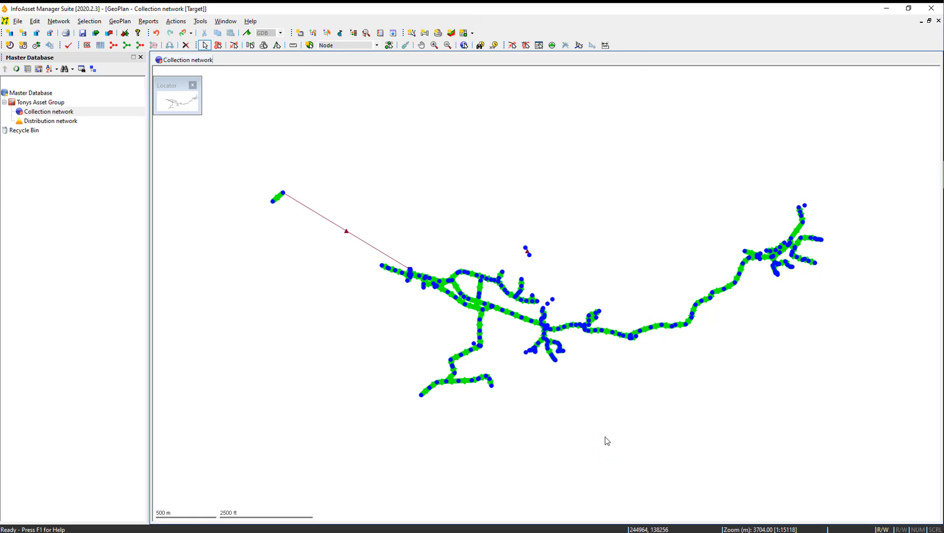
click(470, 31)
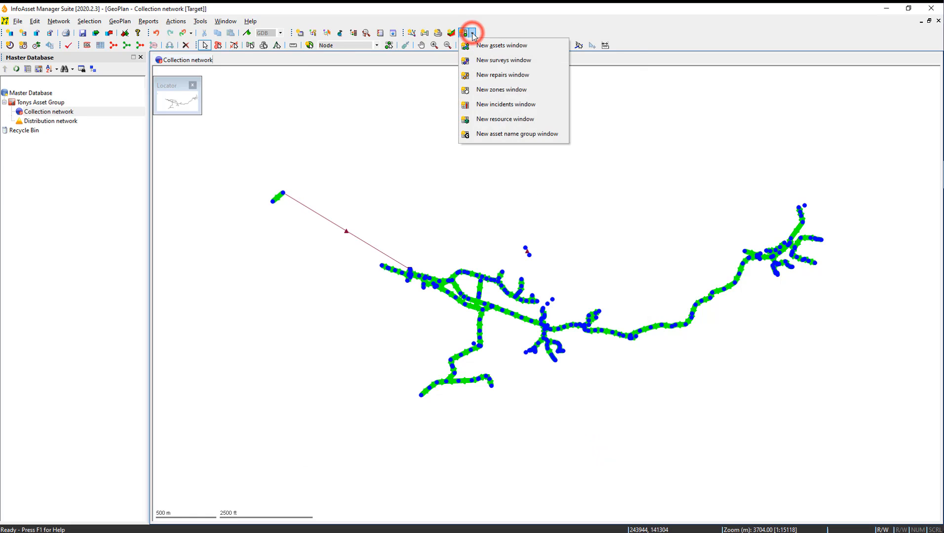
mouse_move(479, 49)
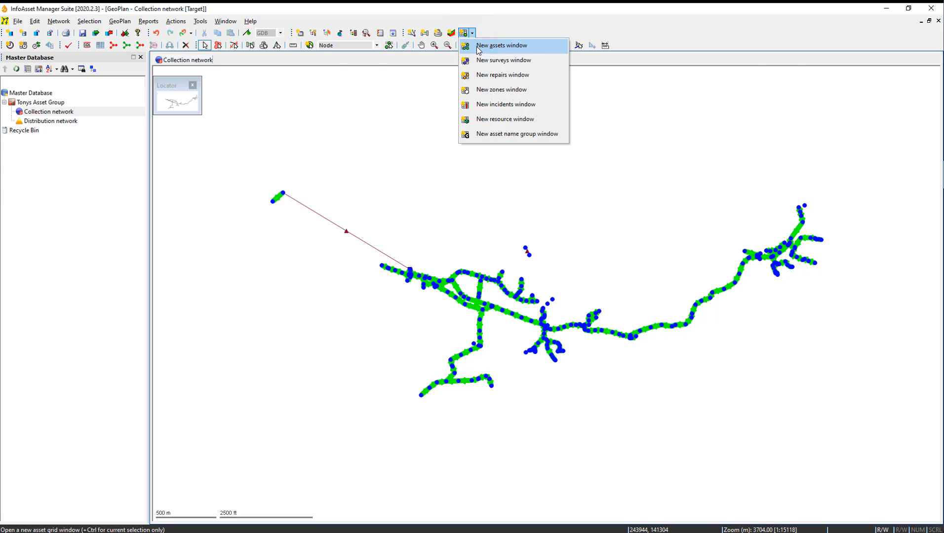
click(502, 44)
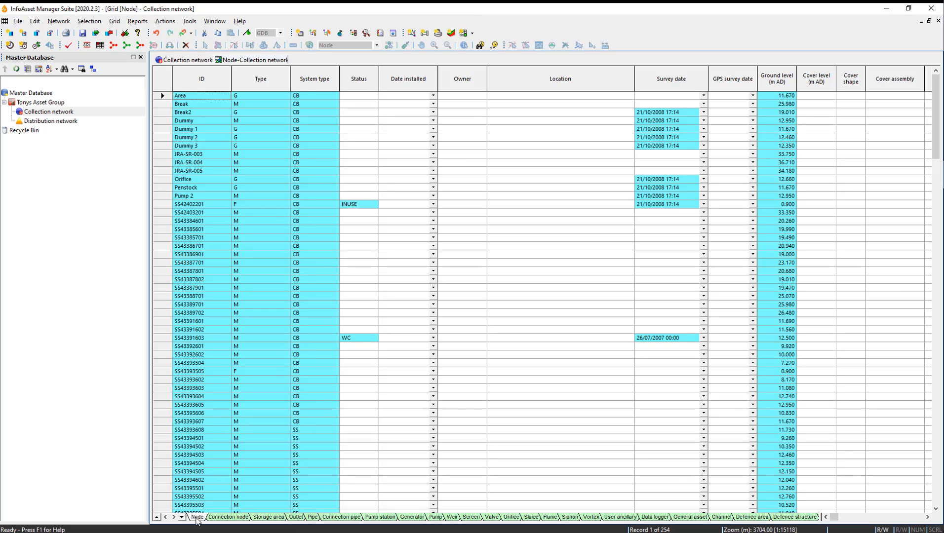
mouse_move(208, 106)
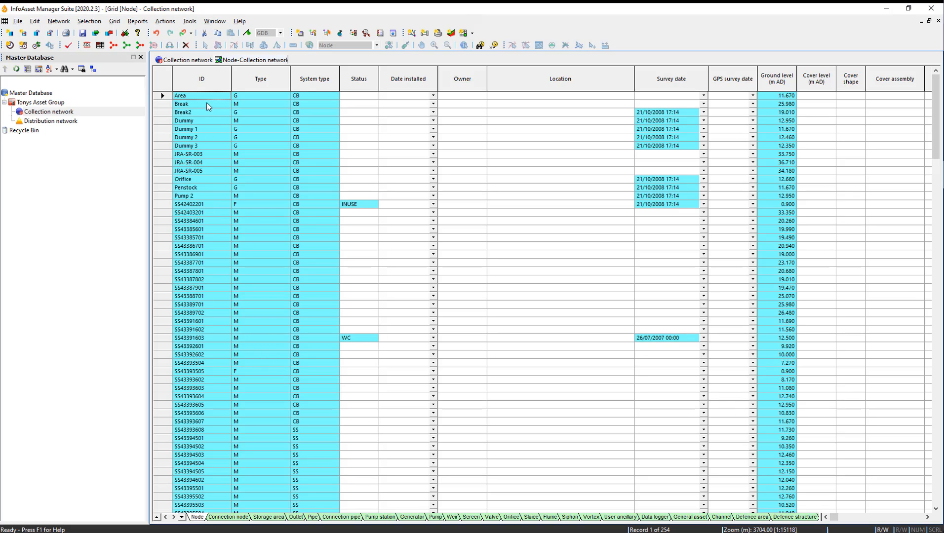
mouse_move(263, 96)
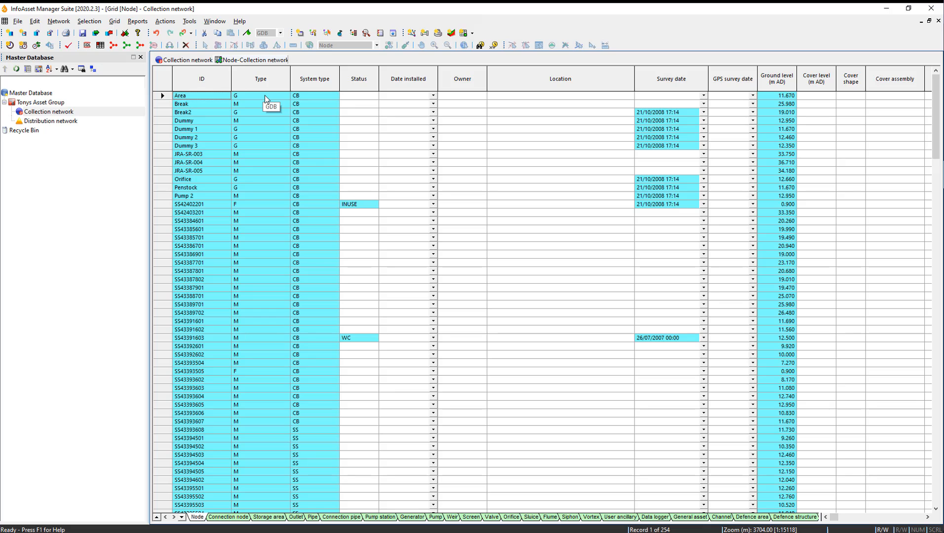
Step: Review the Pipe, Pump and Weir sheets in the asset grid to see the imported records
click(310, 518)
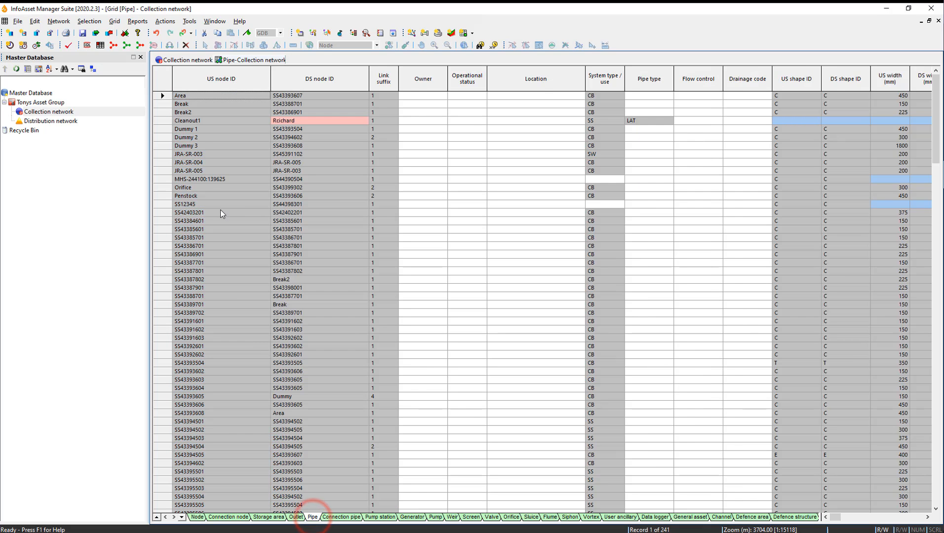
mouse_move(318, 358)
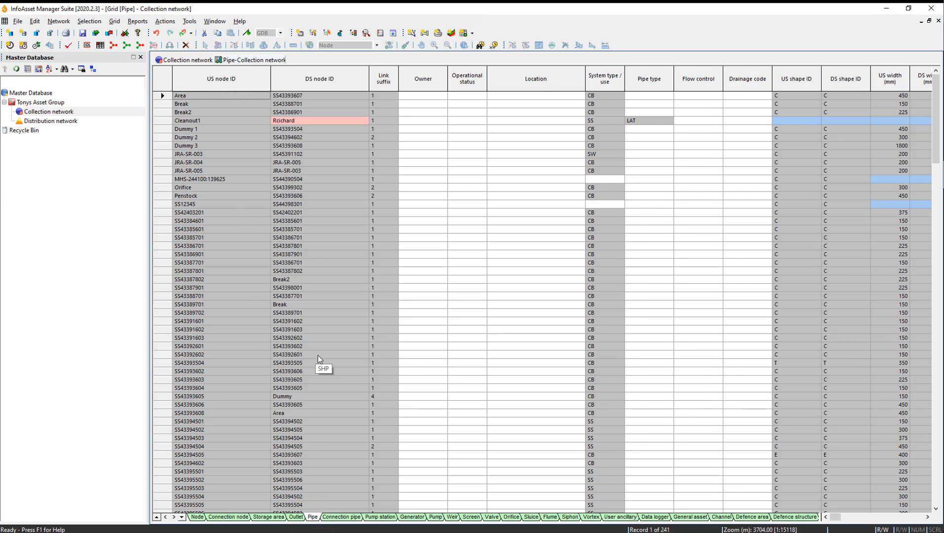
click(437, 516)
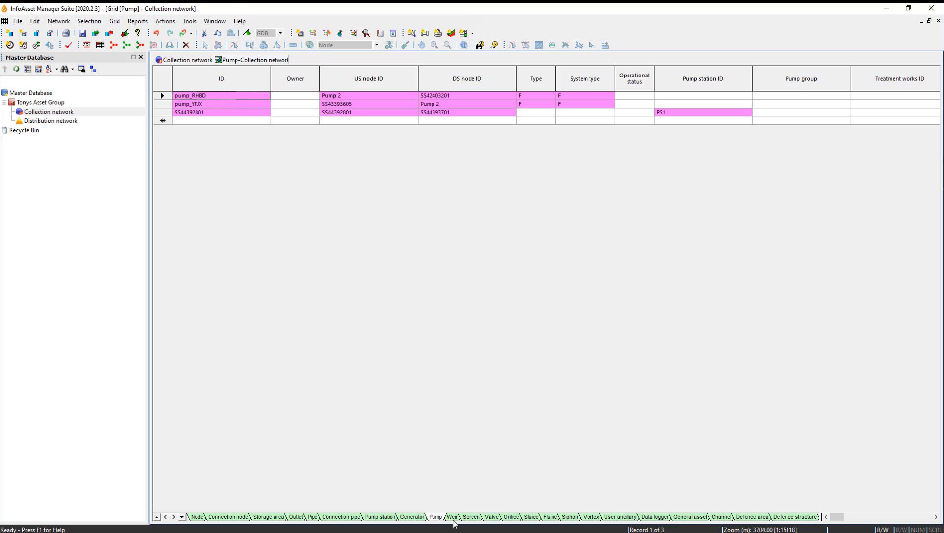
click(452, 516)
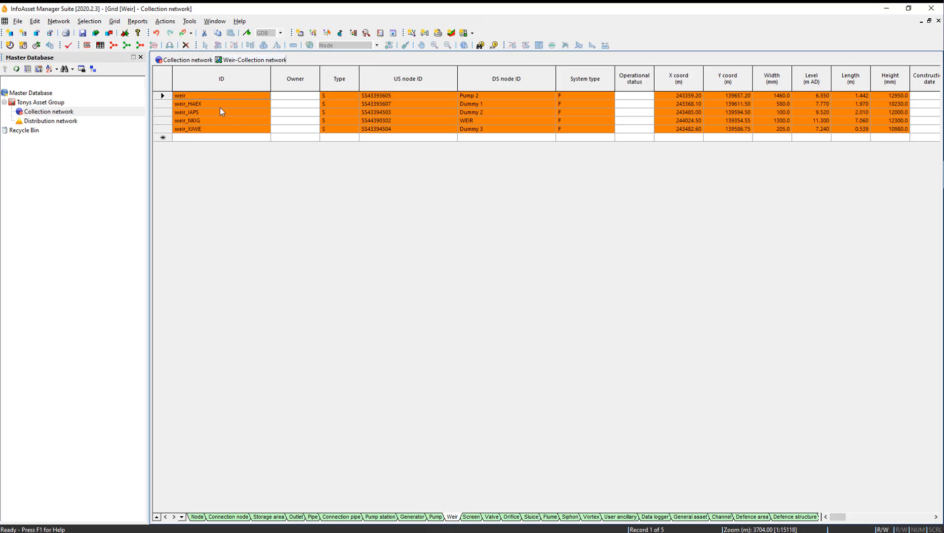